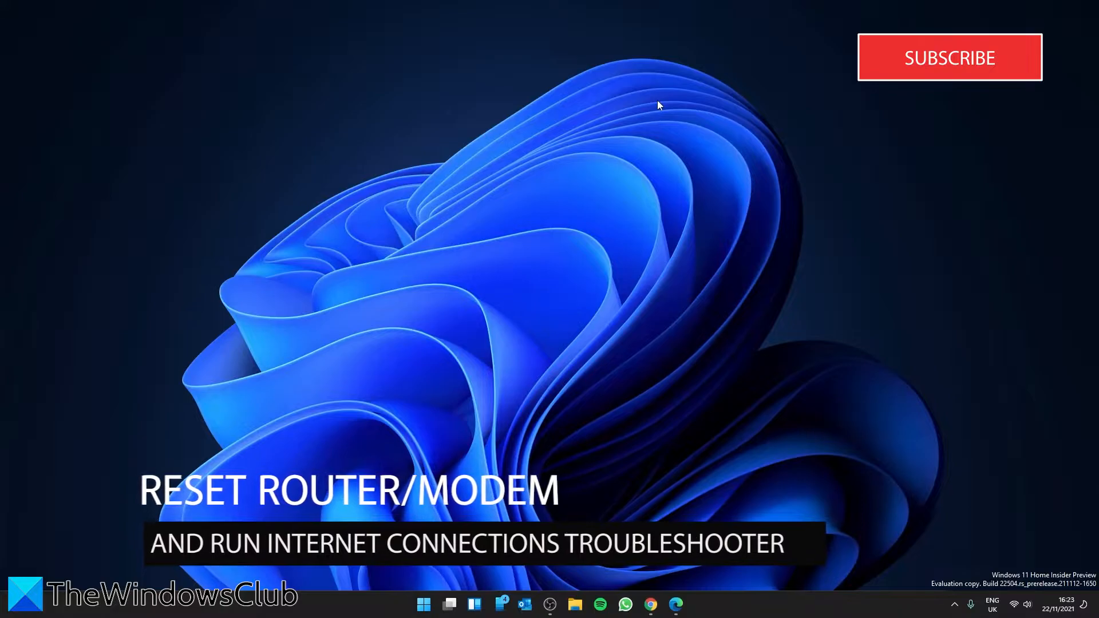
{"action": "mouse_move", "coordinate": [597, 294]}
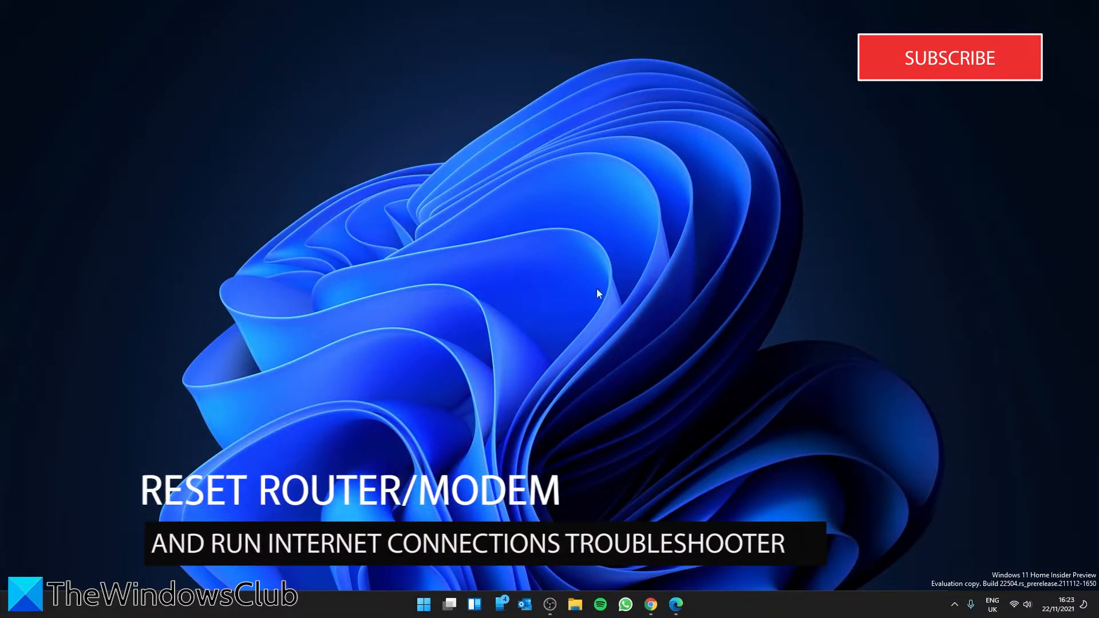
Launch the Internet Connections troubleshooter from Settings > System > Troubleshoot > Other troubleshooters
{"action": "left_click", "coordinate": [424, 587]}
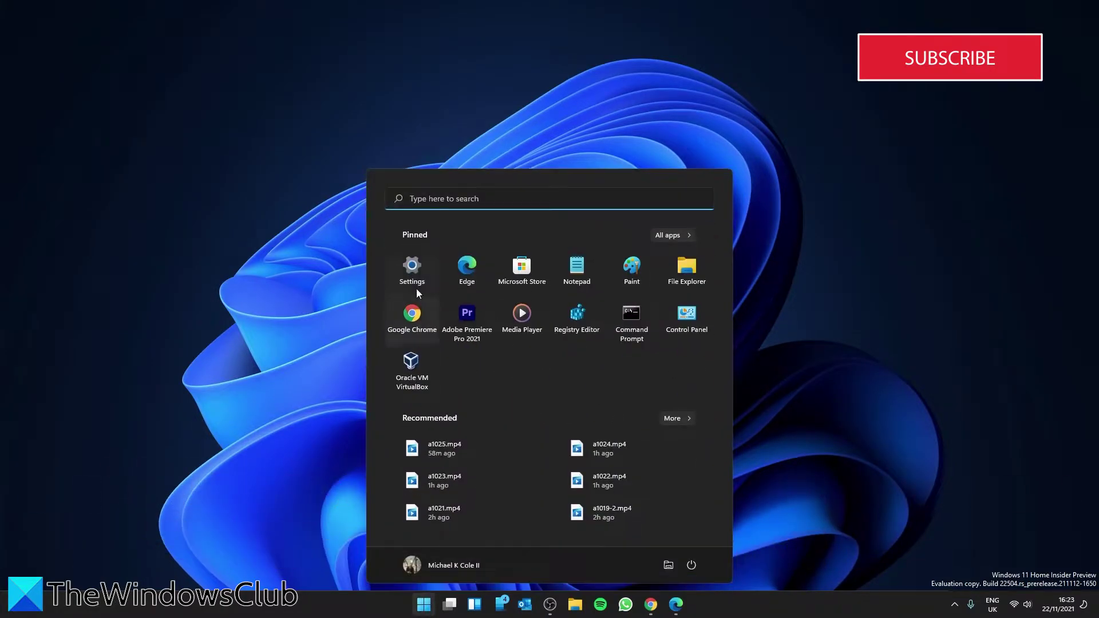
{"action": "left_click", "coordinate": [411, 265]}
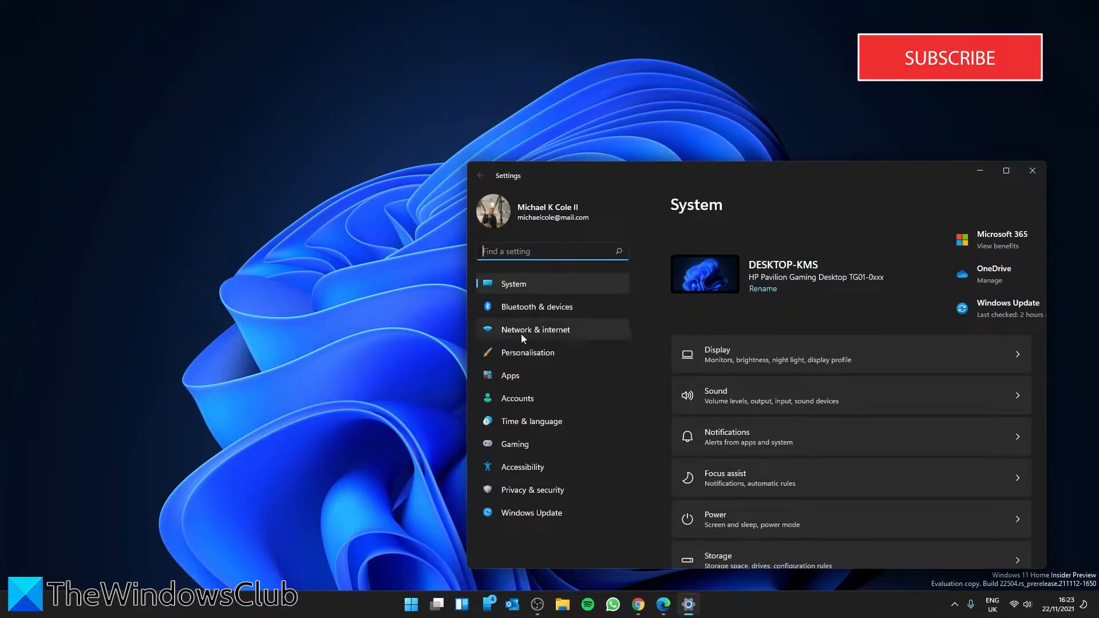
{"action": "scroll", "scroll_direction": "down", "scroll_amount": 3}
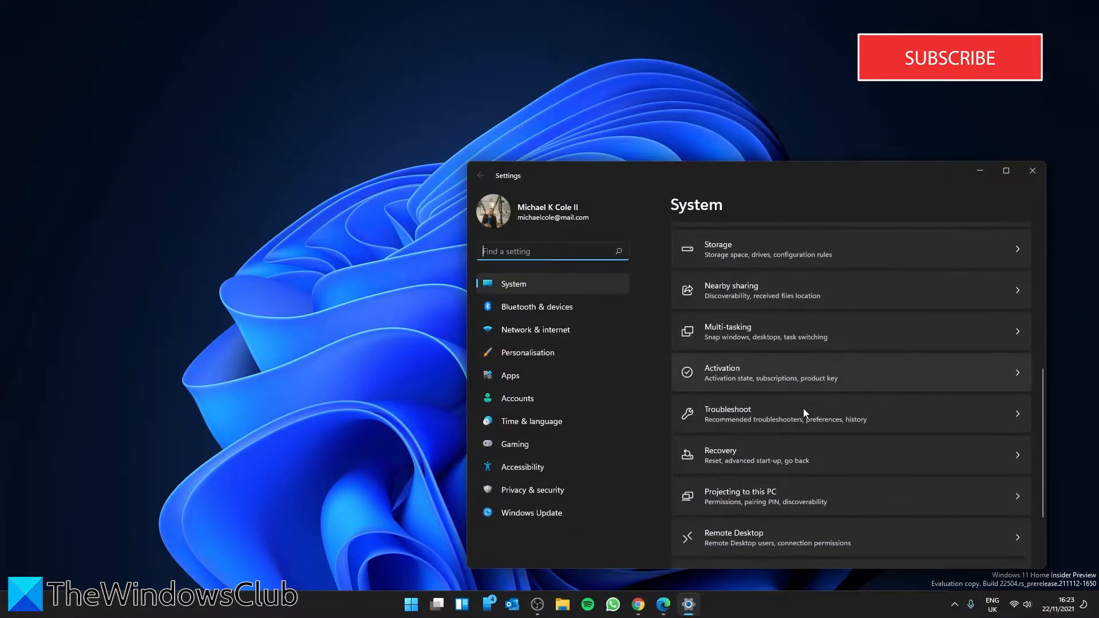
{"action": "left_click", "coordinate": [766, 414]}
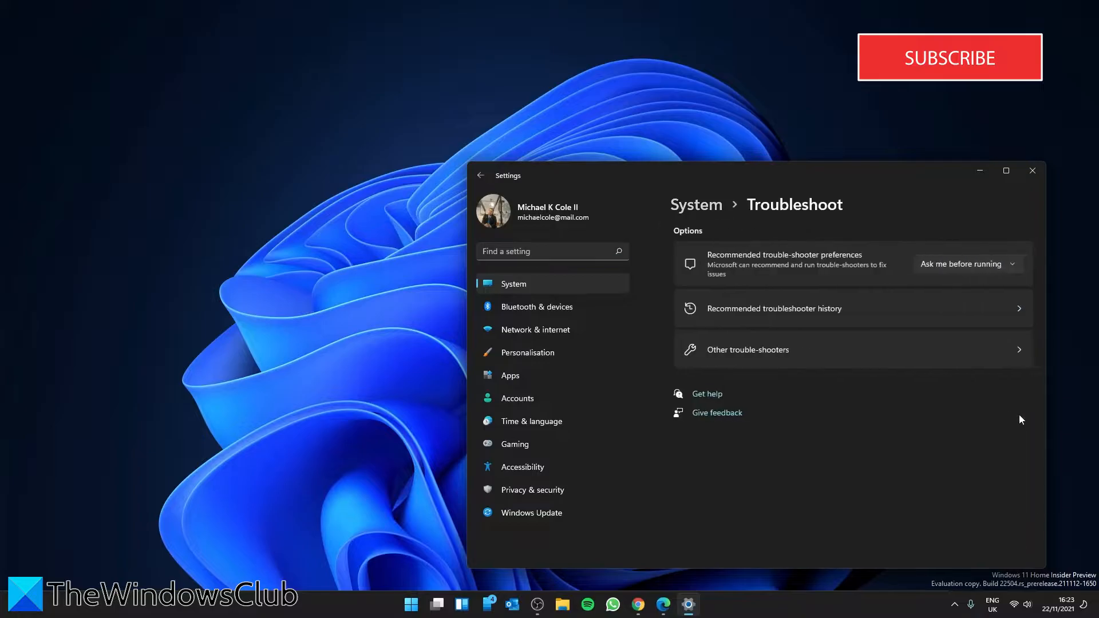
{"action": "left_click", "coordinate": [748, 350]}
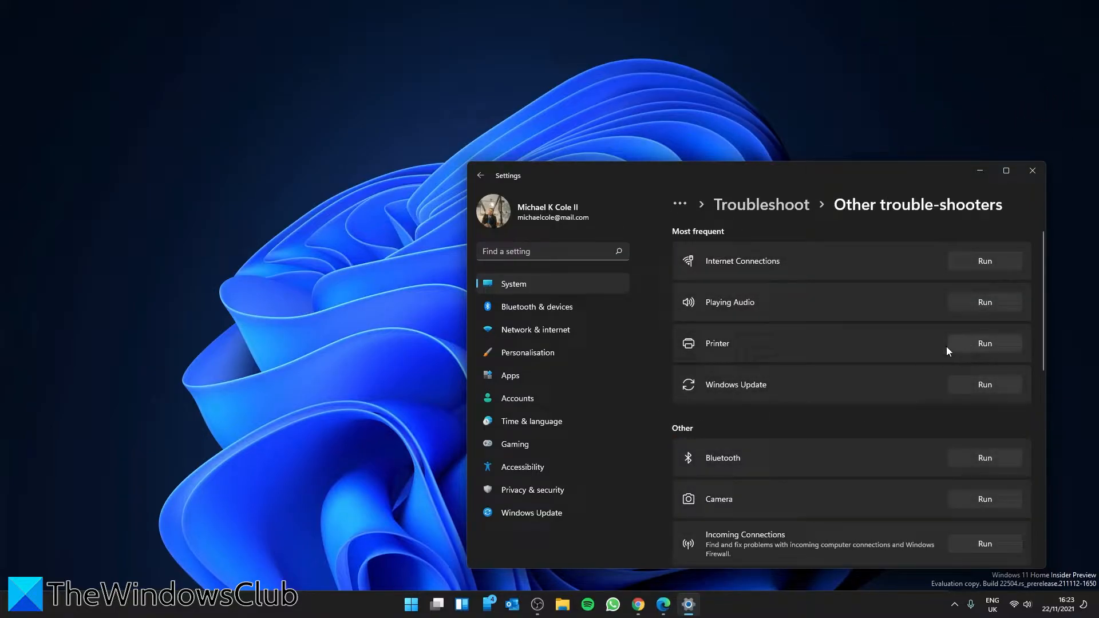
{"action": "mouse_move", "coordinate": [926, 265]}
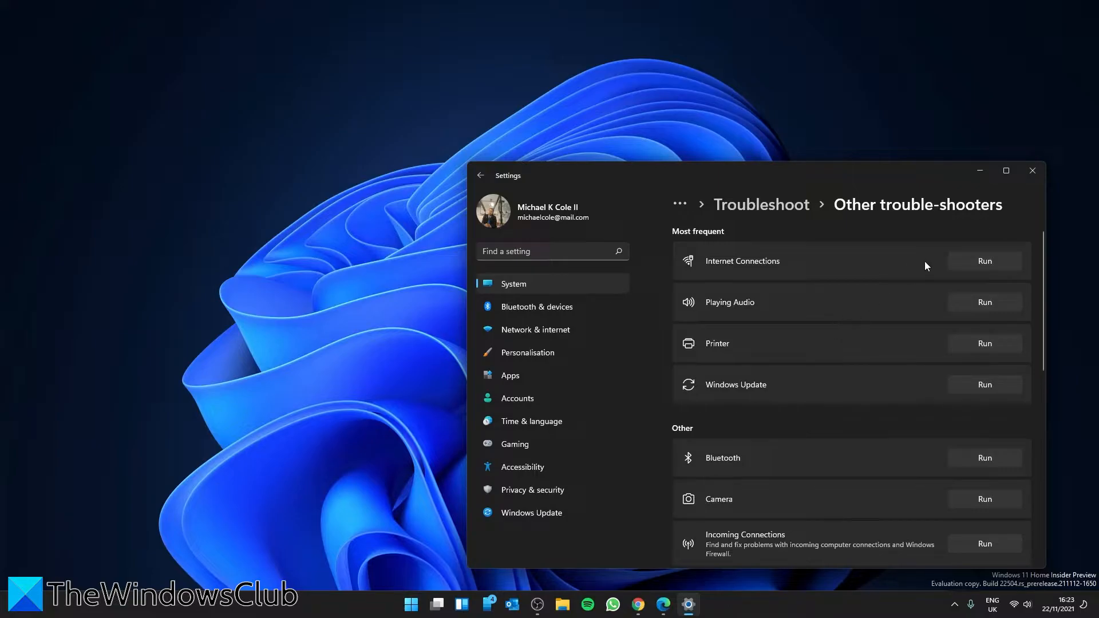
{"action": "left_click", "coordinate": [985, 261]}
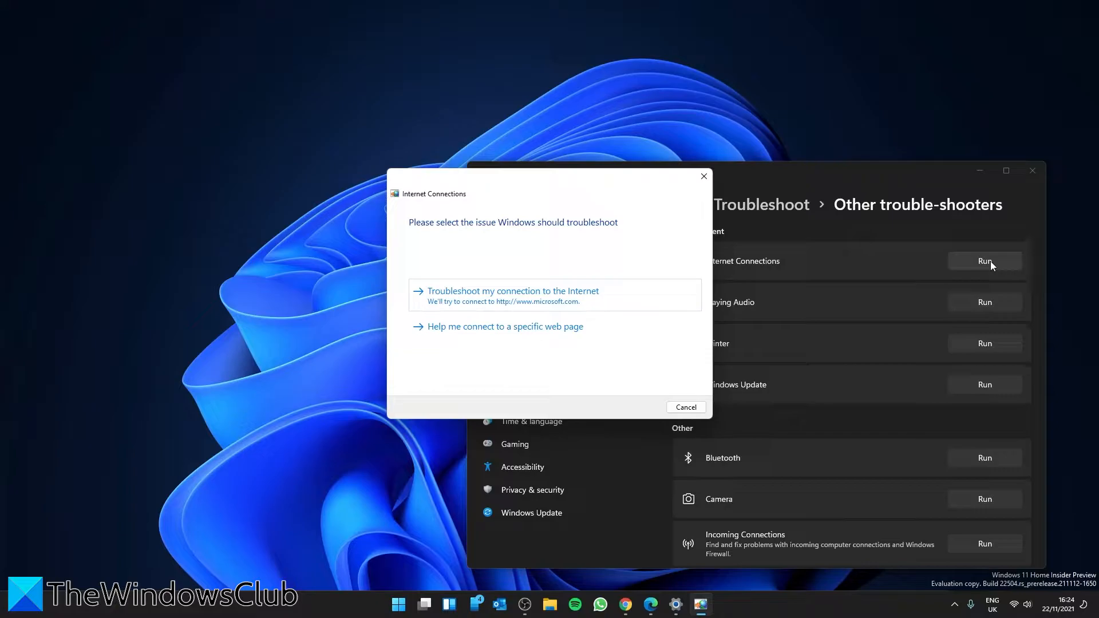
{"action": "mouse_move", "coordinate": [906, 273]}
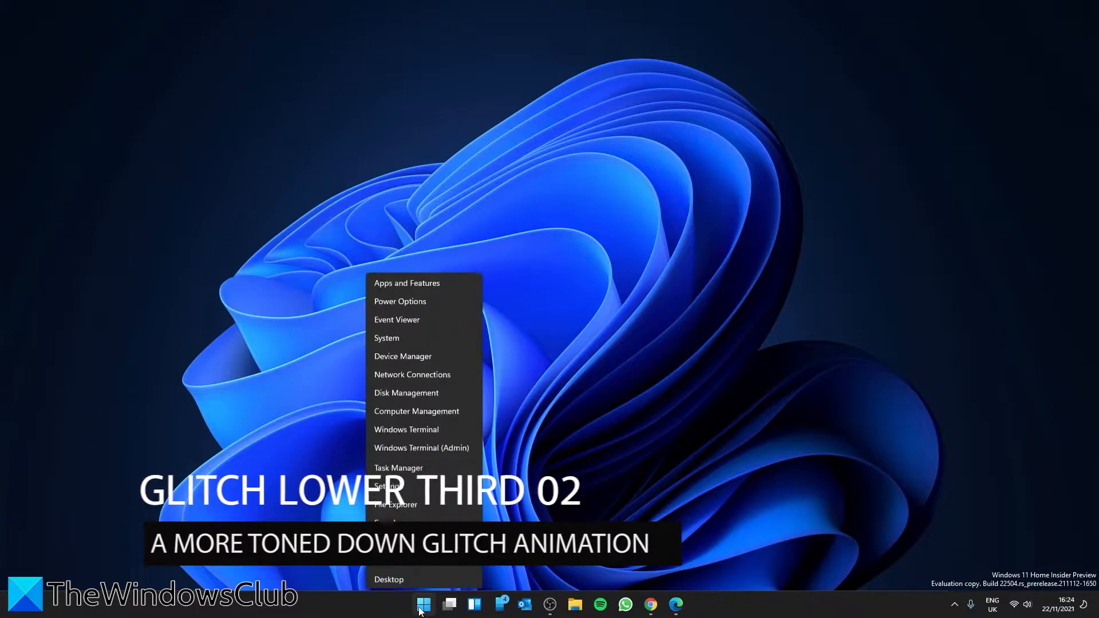
Update the TunnelBear Adapter V9 driver in Device Manager and dismiss the 'best driver installed' result
{"action": "left_click", "coordinate": [403, 356]}
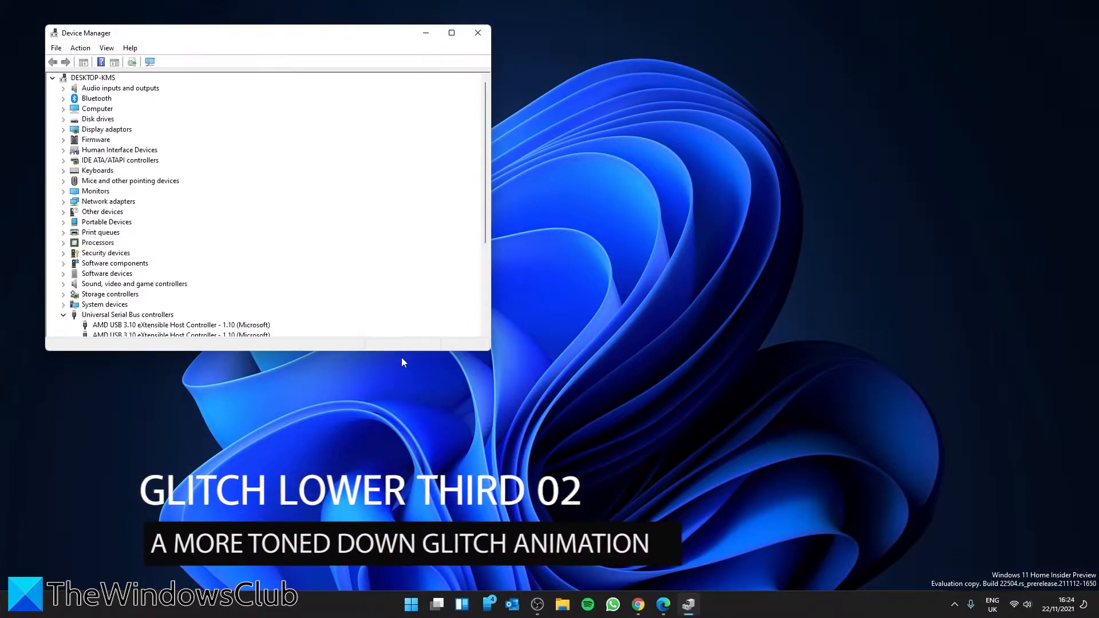
{"action": "mouse_move", "coordinate": [400, 356]}
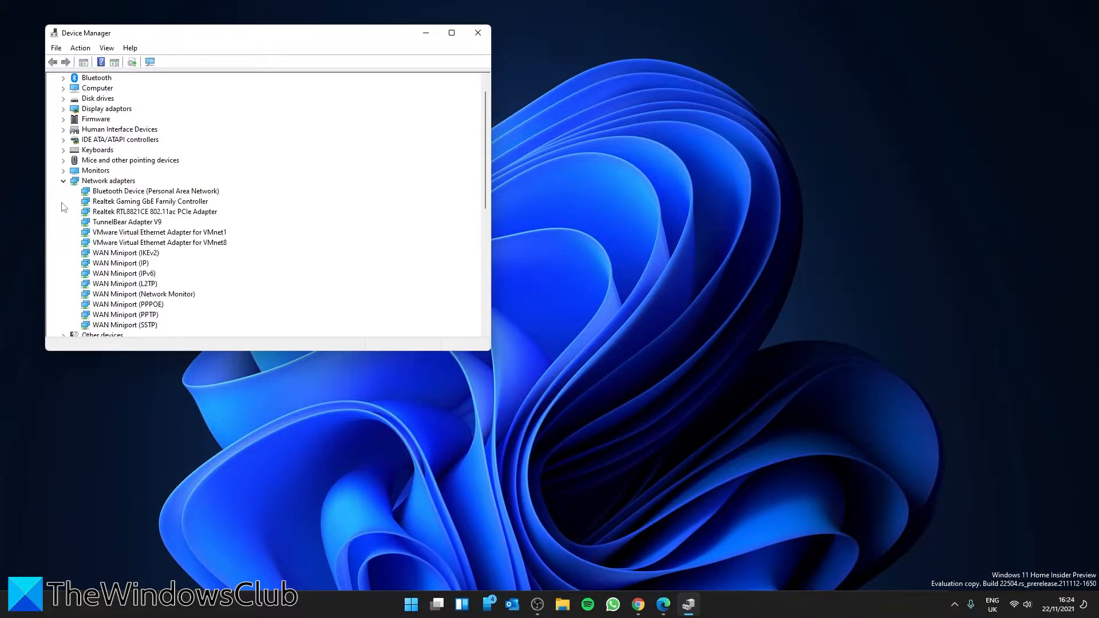
{"action": "mouse_move", "coordinate": [106, 216]}
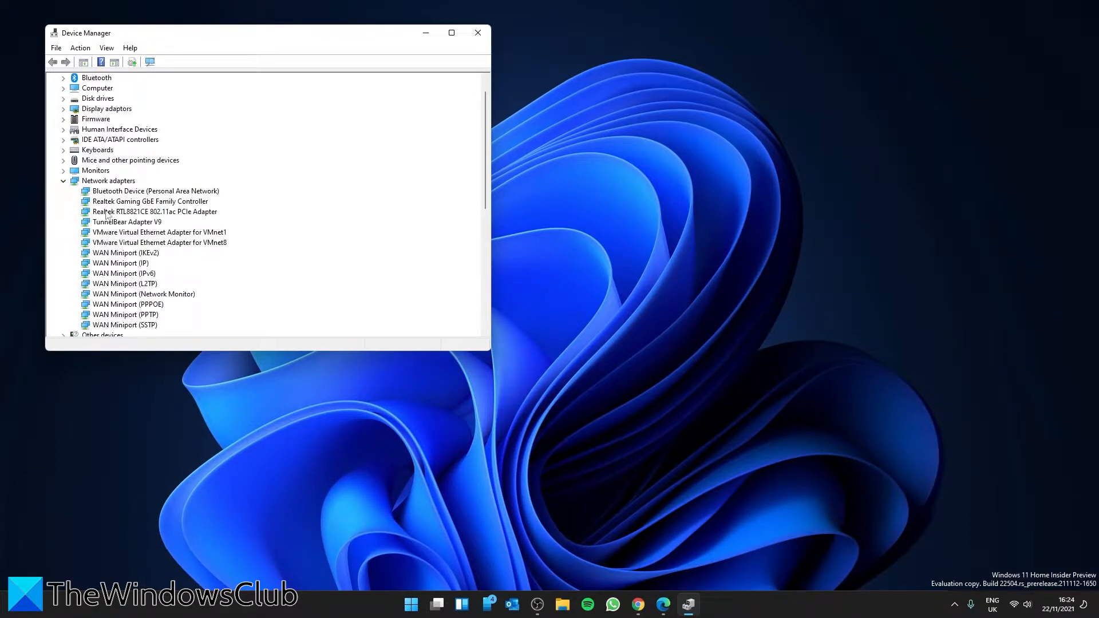
{"action": "scroll", "scroll_direction": "down", "scroll_amount": 3}
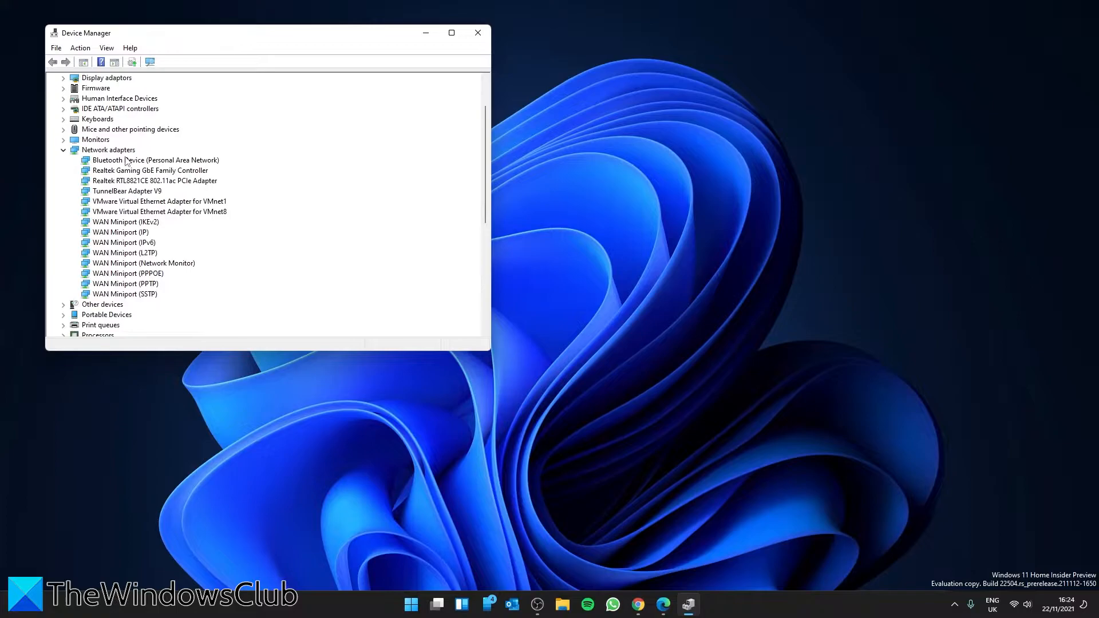
{"action": "left_click", "coordinate": [127, 191]}
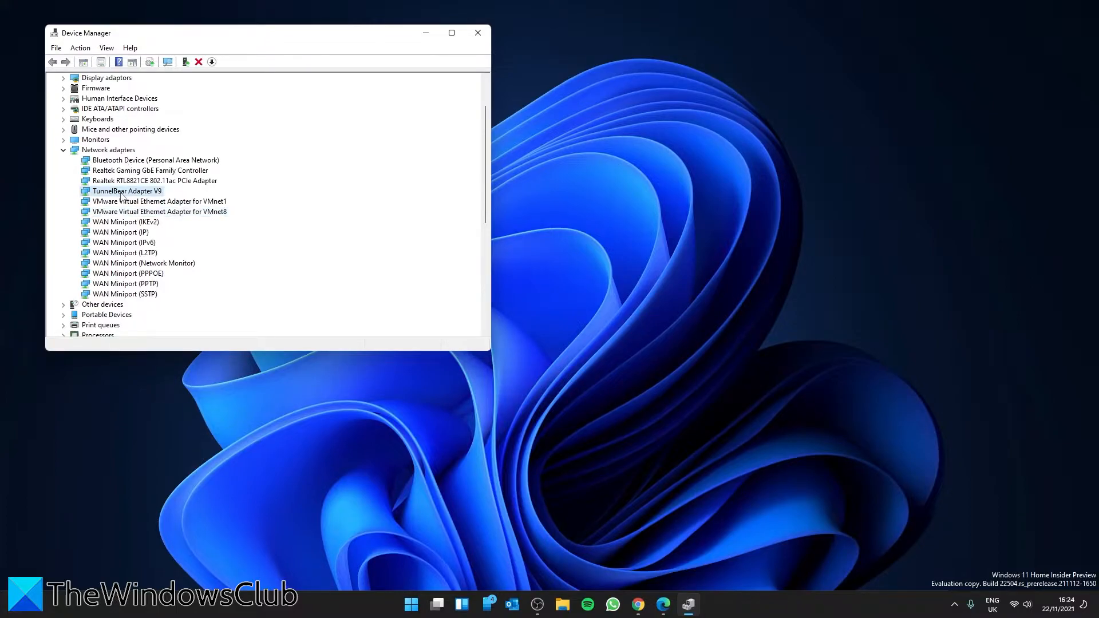
{"action": "right_click", "coordinate": [122, 190]}
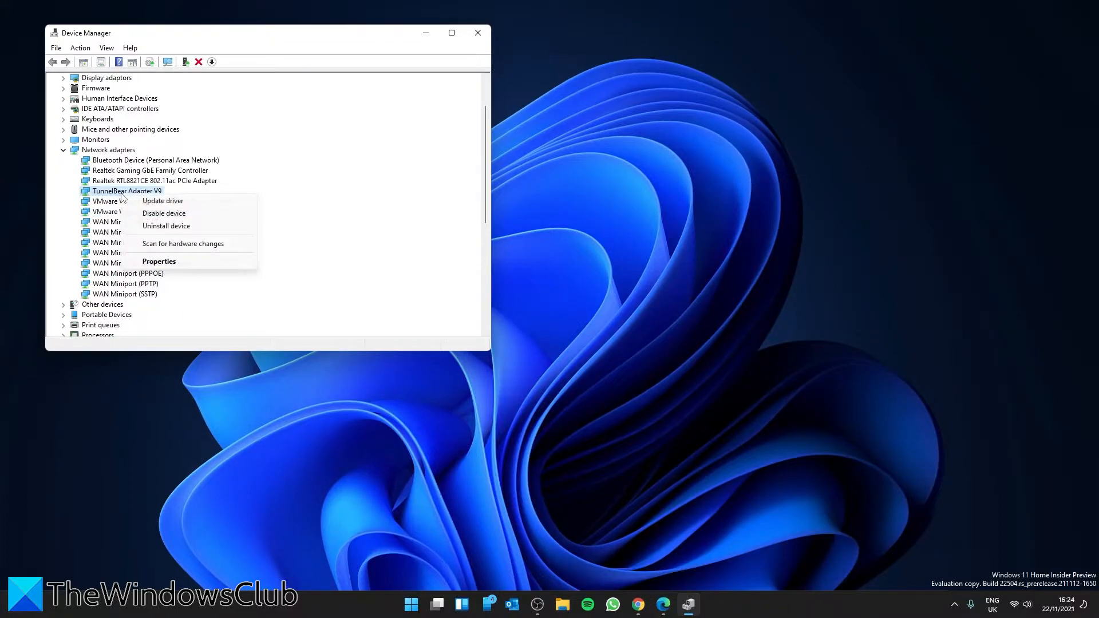
{"action": "mouse_move", "coordinate": [162, 201]}
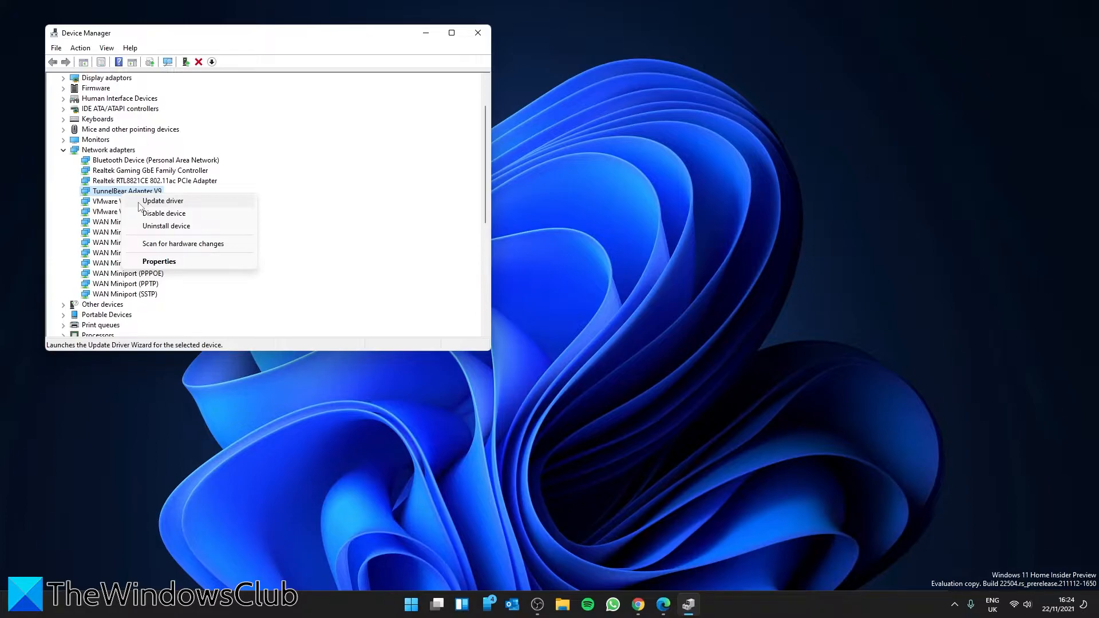
{"action": "left_click", "coordinate": [162, 200]}
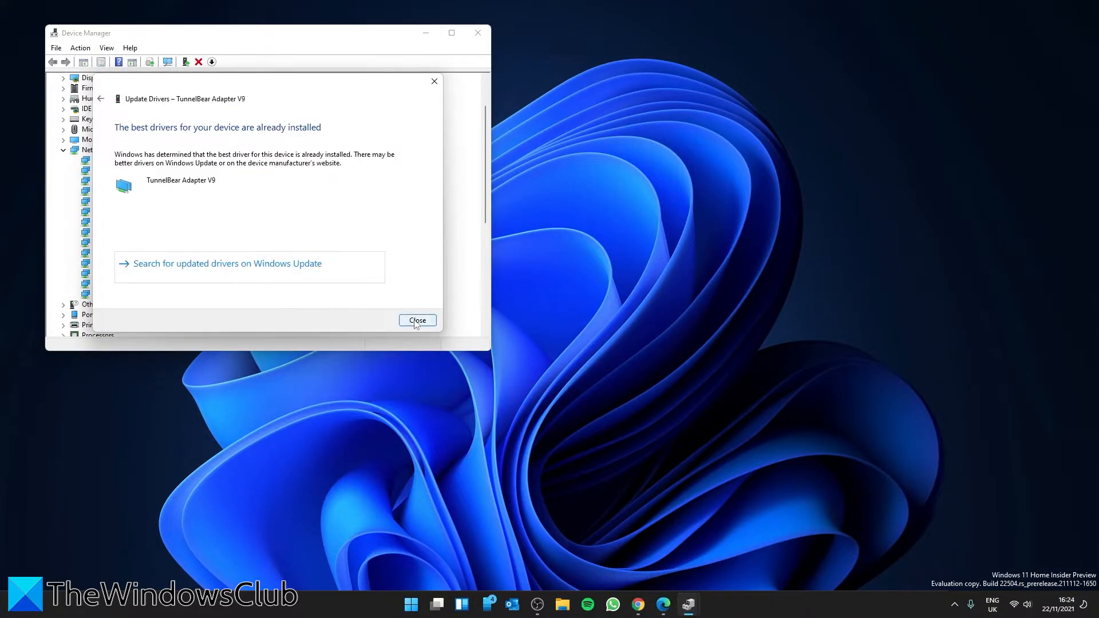
{"action": "left_click", "coordinate": [417, 320]}
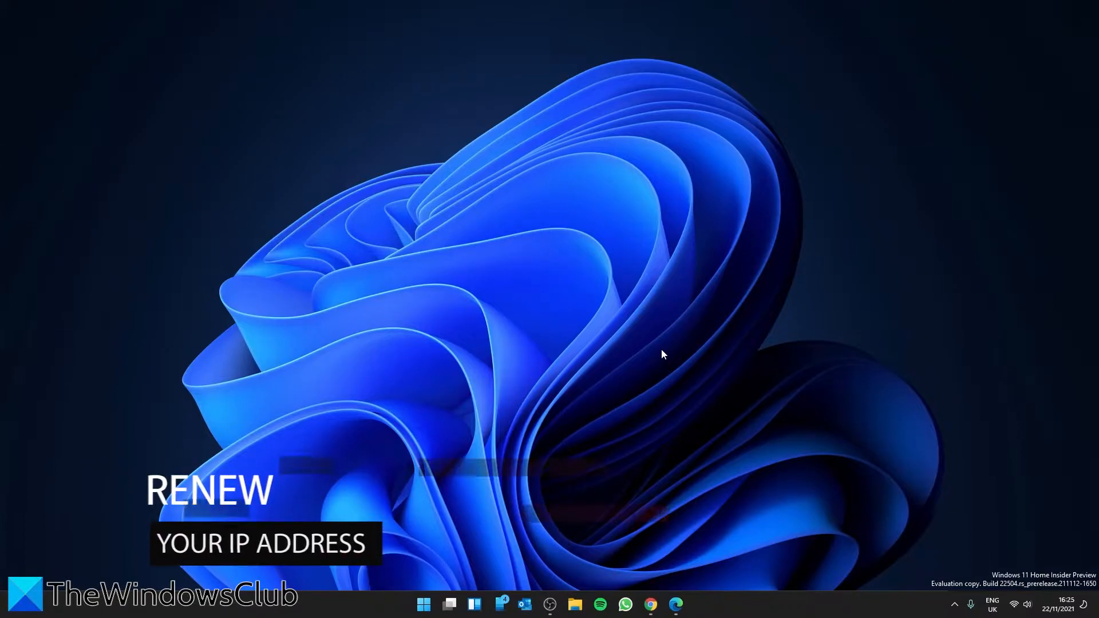
{"action": "mouse_move", "coordinate": [434, 597]}
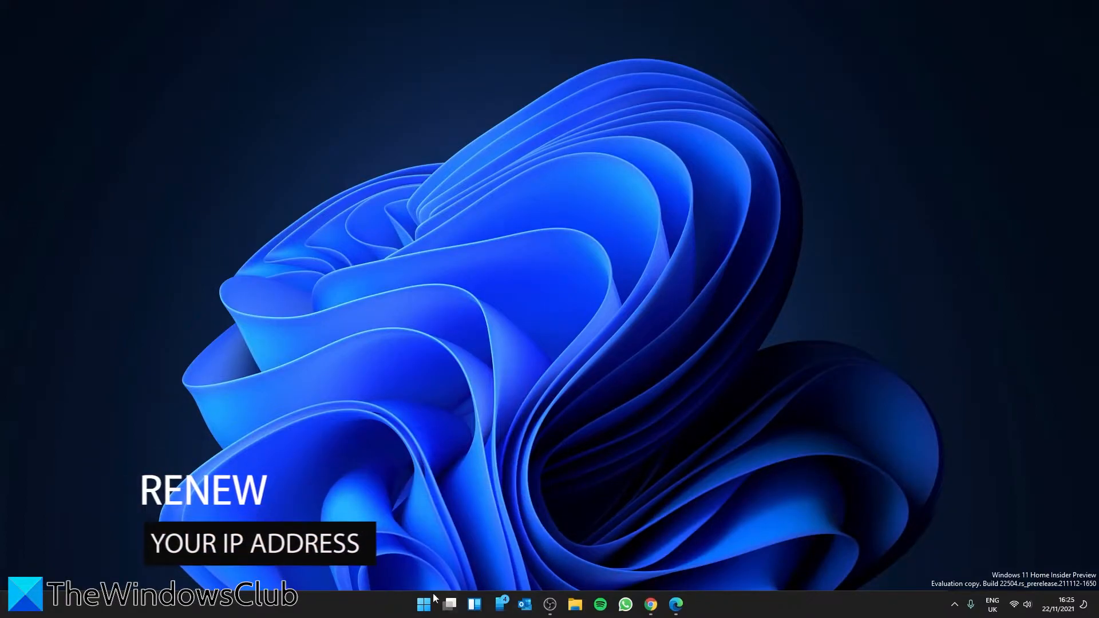
{"action": "left_click", "coordinate": [422, 605]}
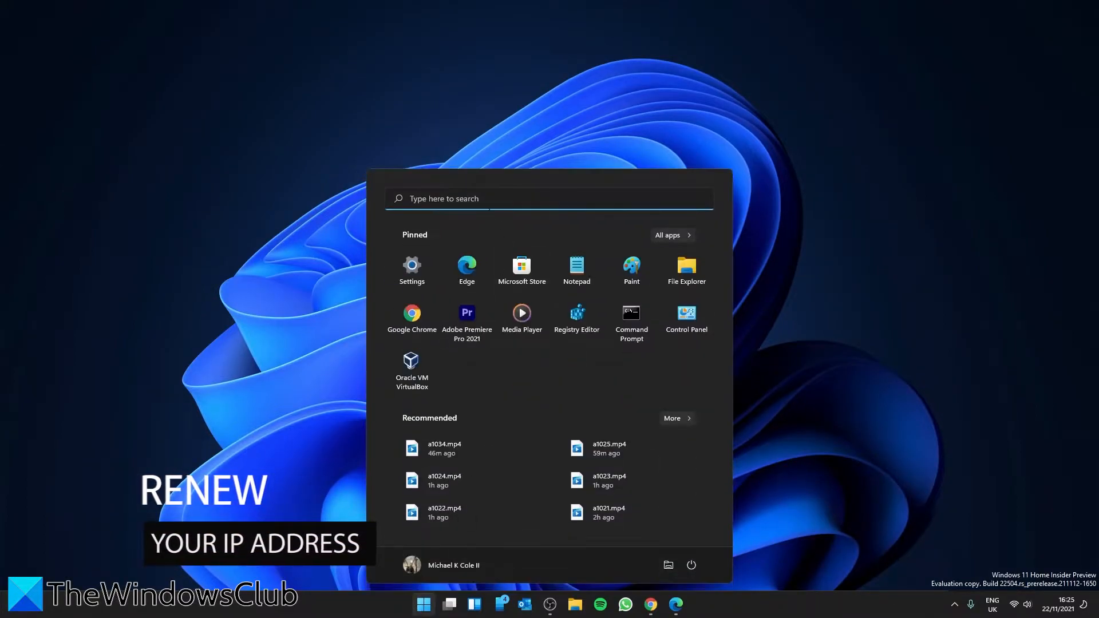
Run ipconfig /release and ipconfig /renew in an administrator Command Prompt
{"action": "left_click", "coordinate": [632, 312]}
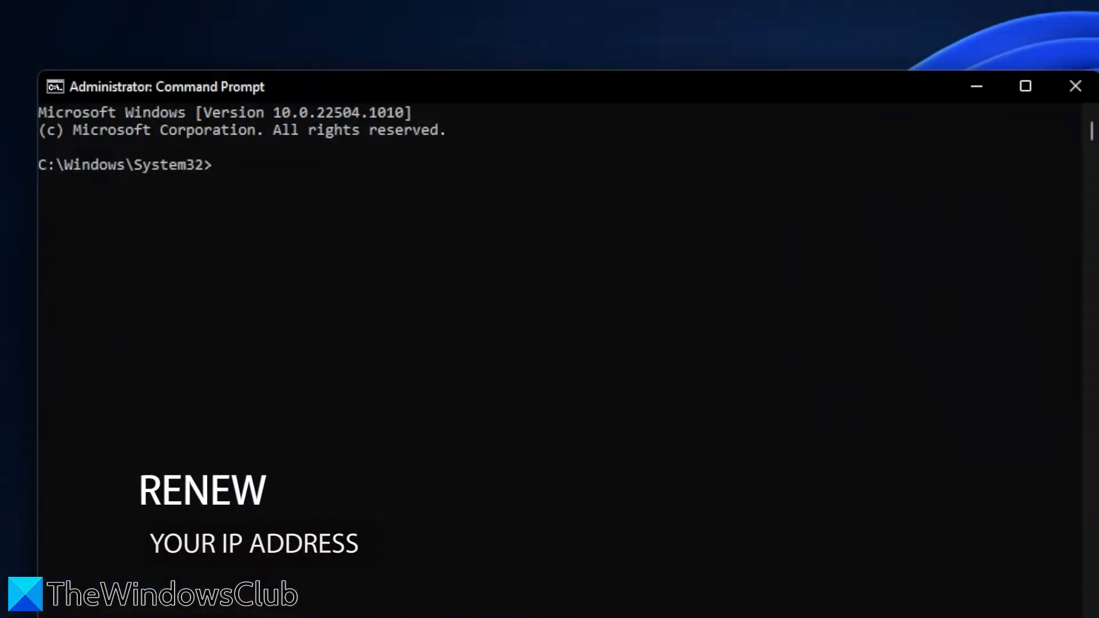
{"action": "type", "text": "ip"}
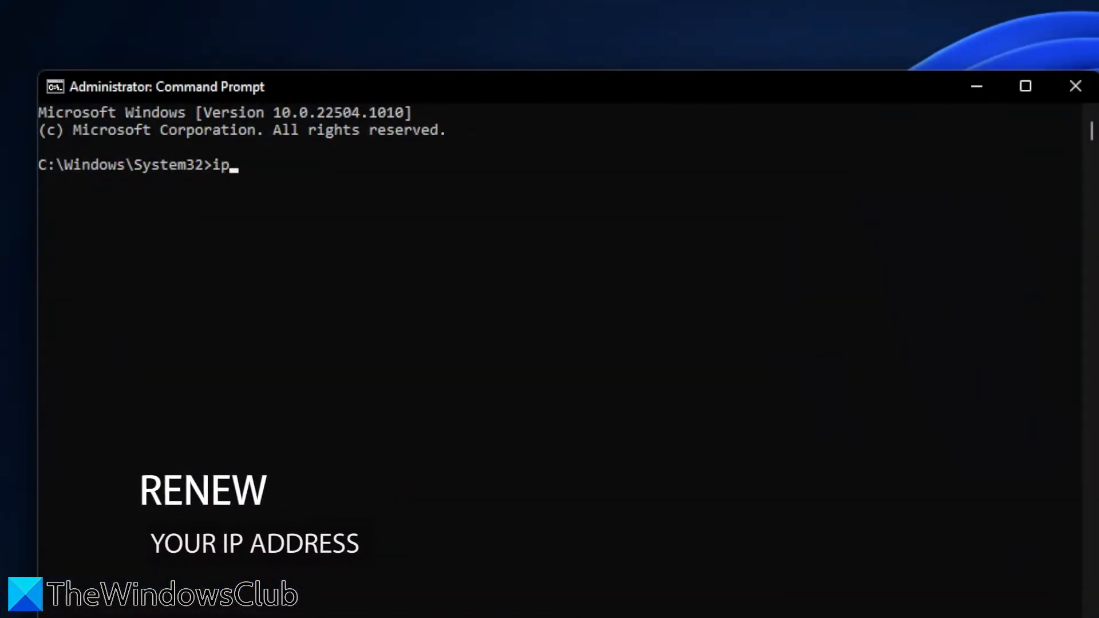
{"action": "type", "text": "co"}
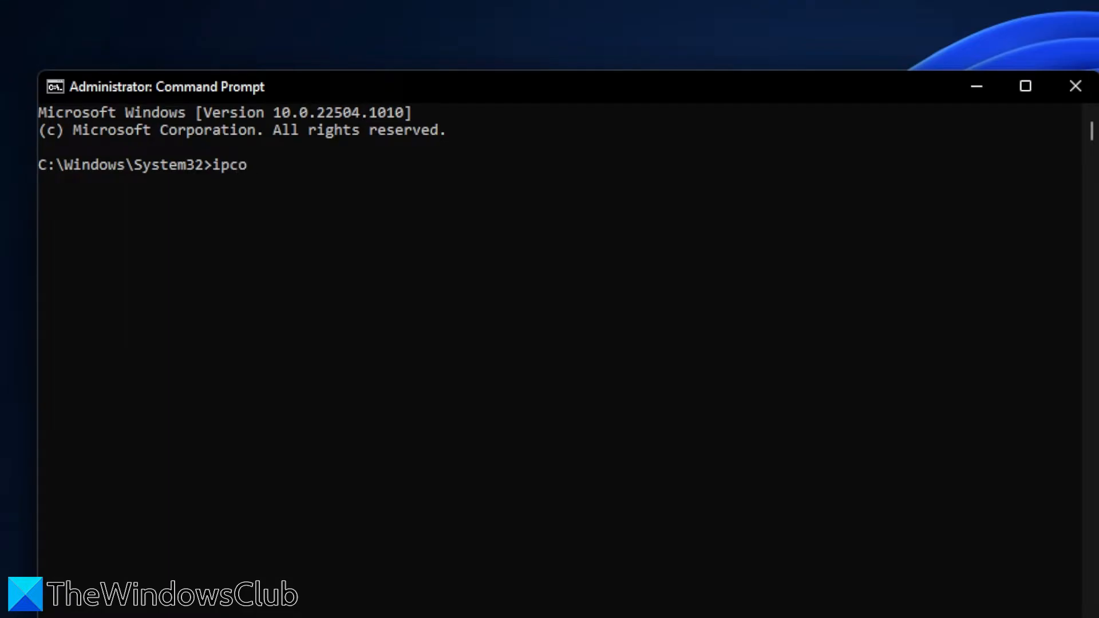
{"action": "type", "text": "nfig /re"}
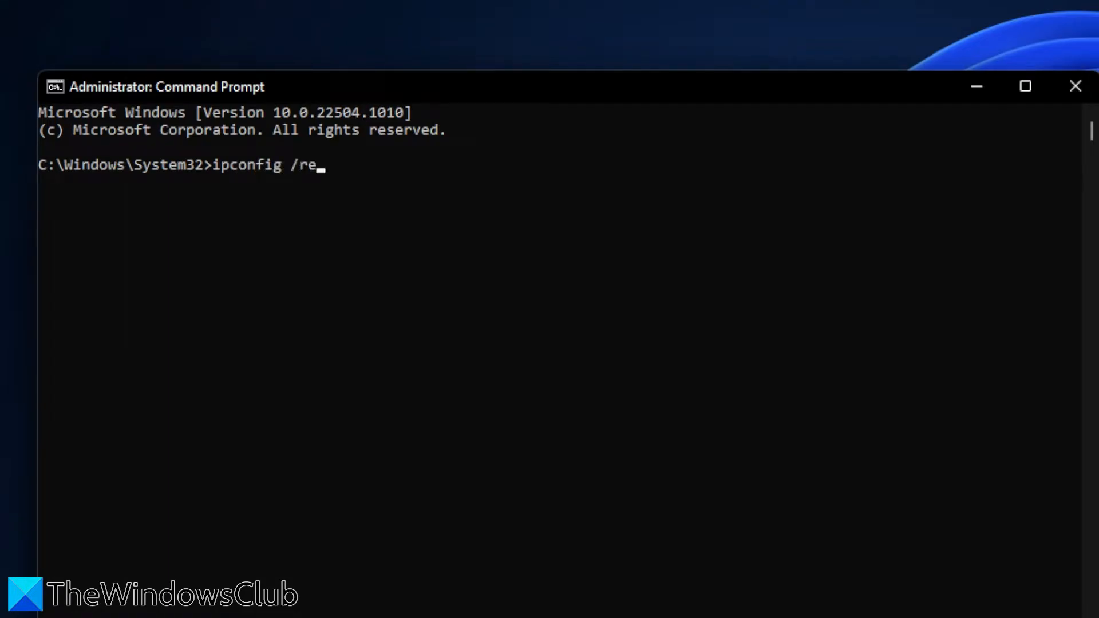
{"action": "type", "text": "leas"}
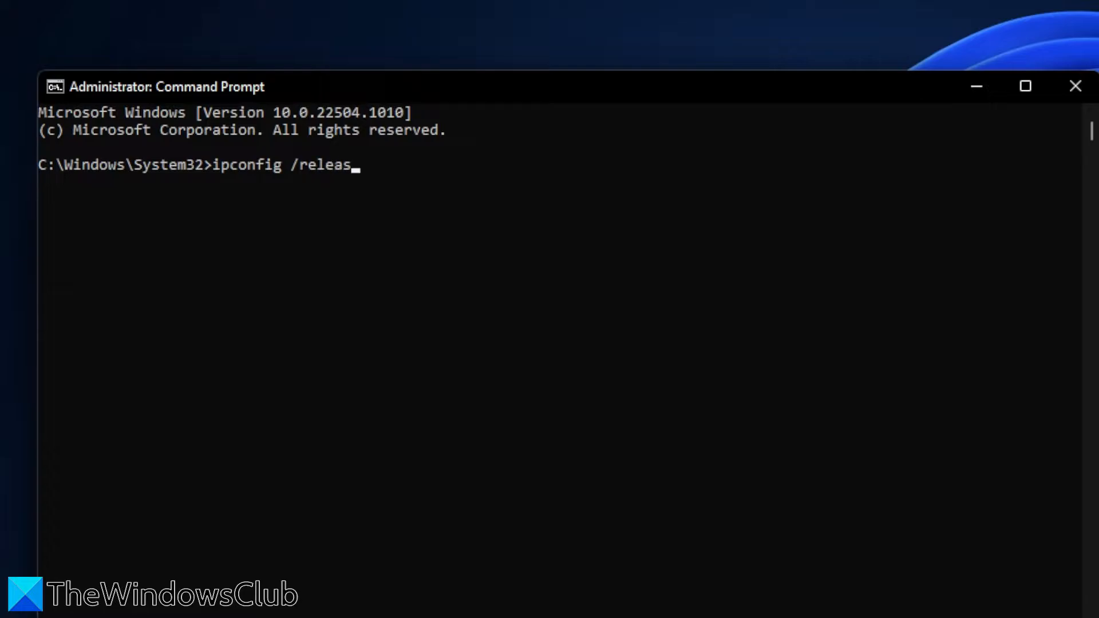
{"action": "type", "text": "e"}
{"action": "type", "text": "ipconfi"}
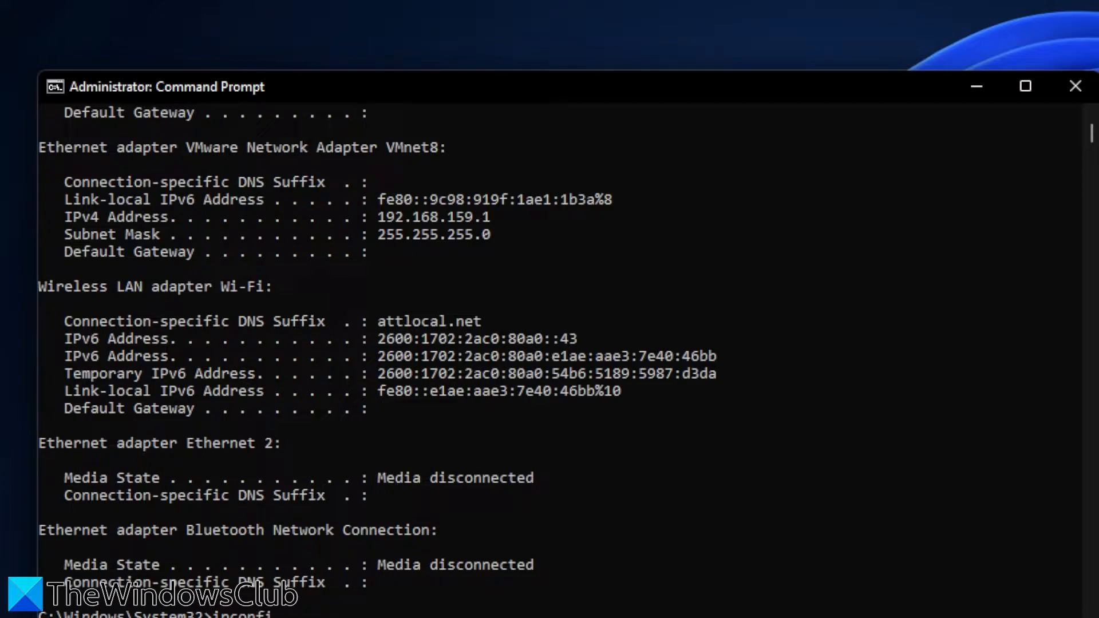
{"action": "type", "text": "/renew"}
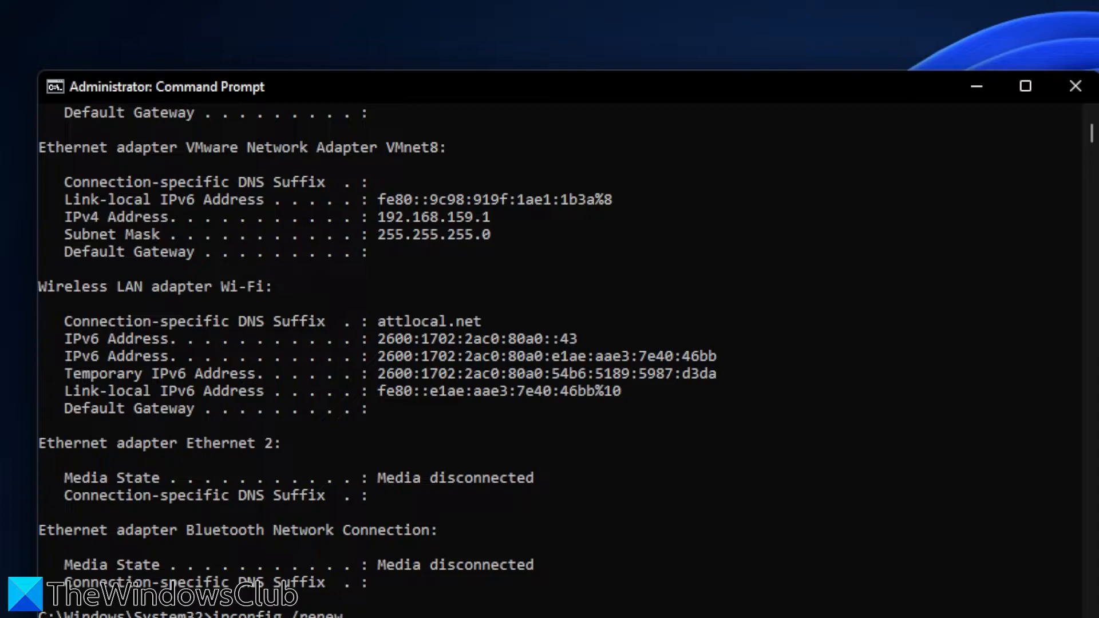
{"action": "key", "text": "Enter"}
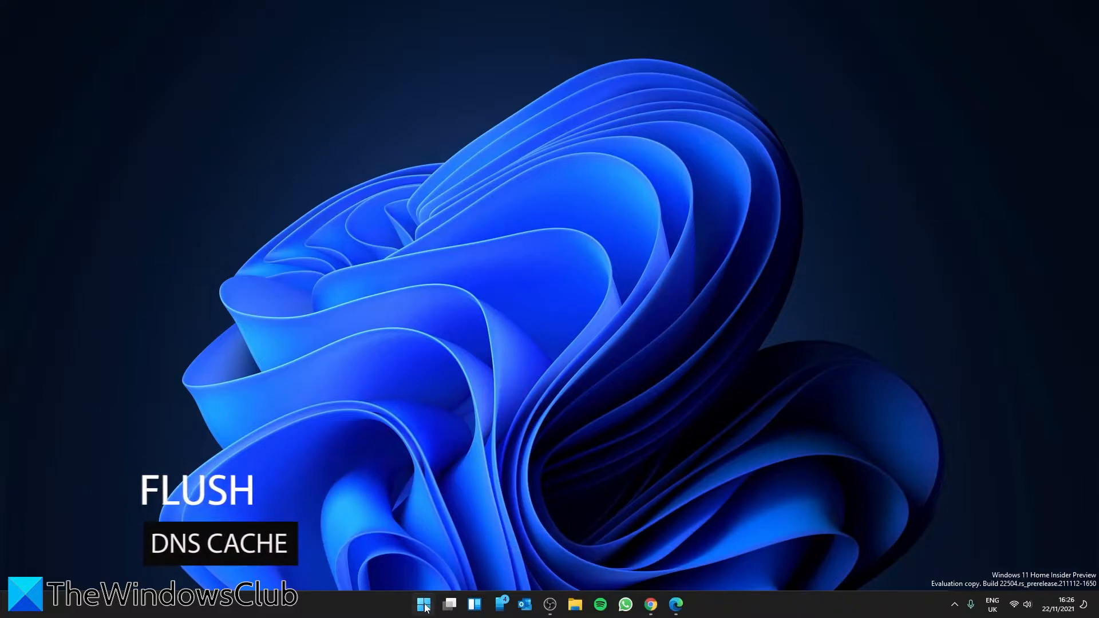
Search Start for Command Prompt and open it as administrator
{"action": "left_click", "coordinate": [423, 605]}
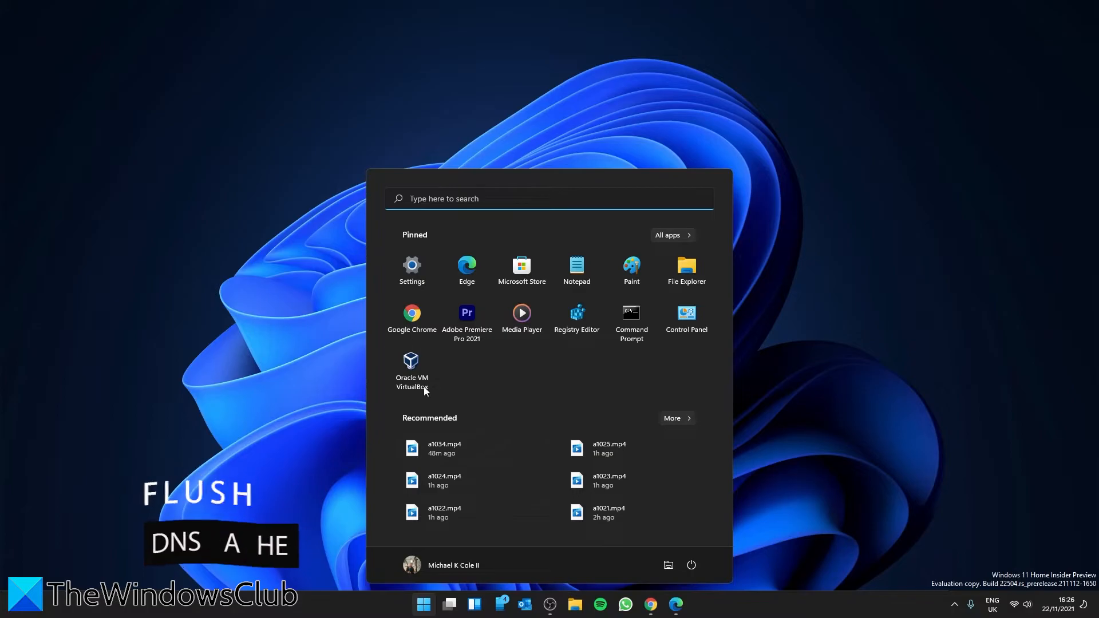
{"action": "type", "text": "c"}
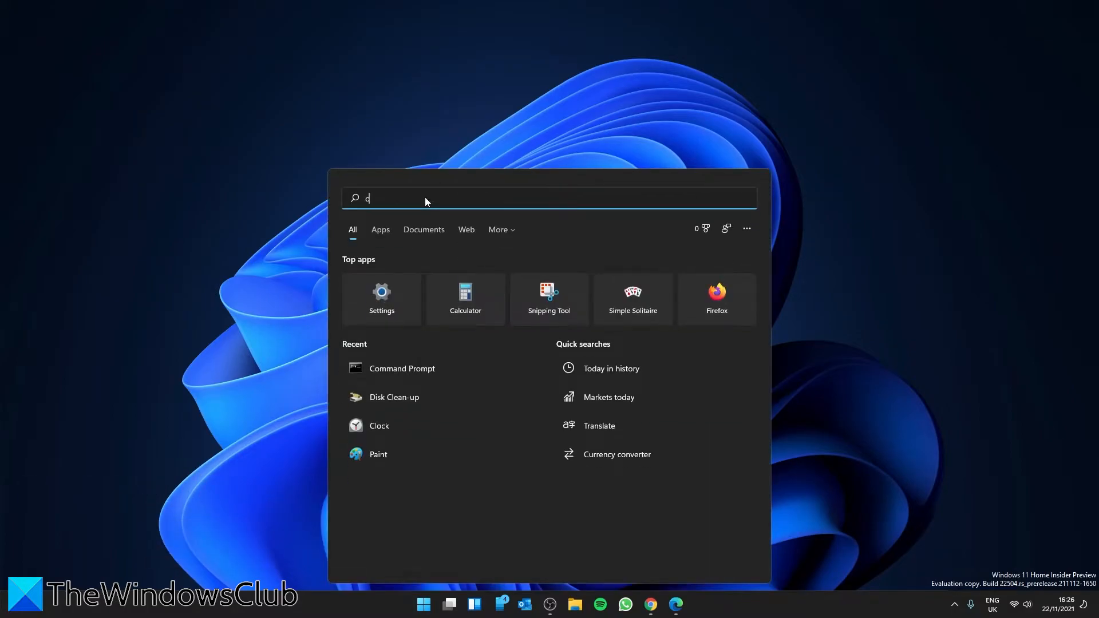
{"action": "type", "text": "ommand Prompt"}
{"action": "type", "text": "ip"}
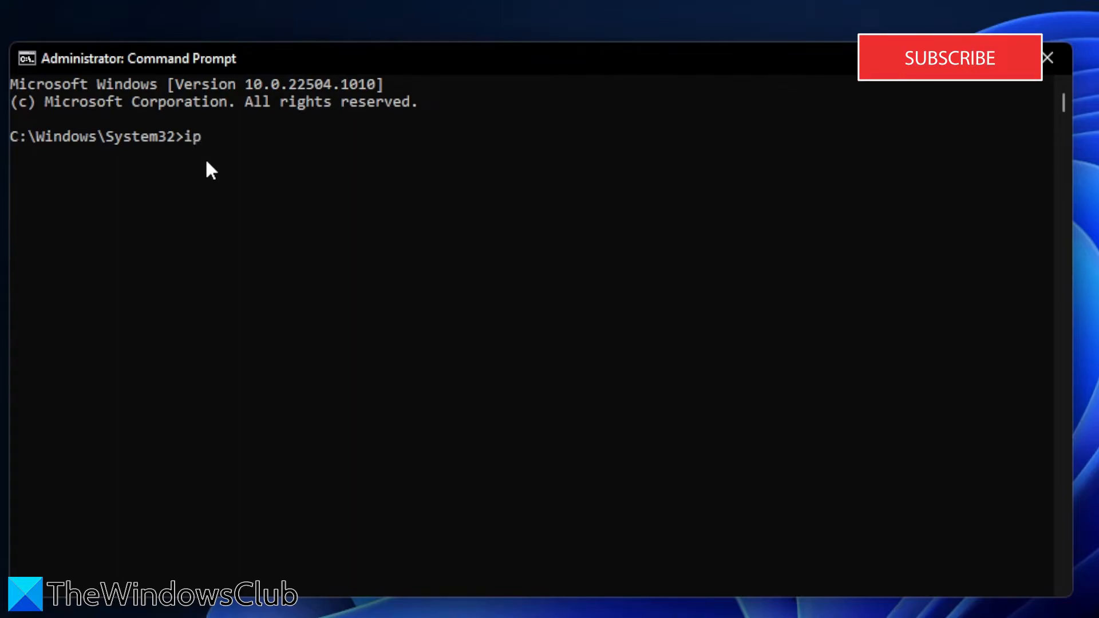
Run ipconfig /flushdns to clear the DNS resolver cache
{"action": "type", "text": "con"}
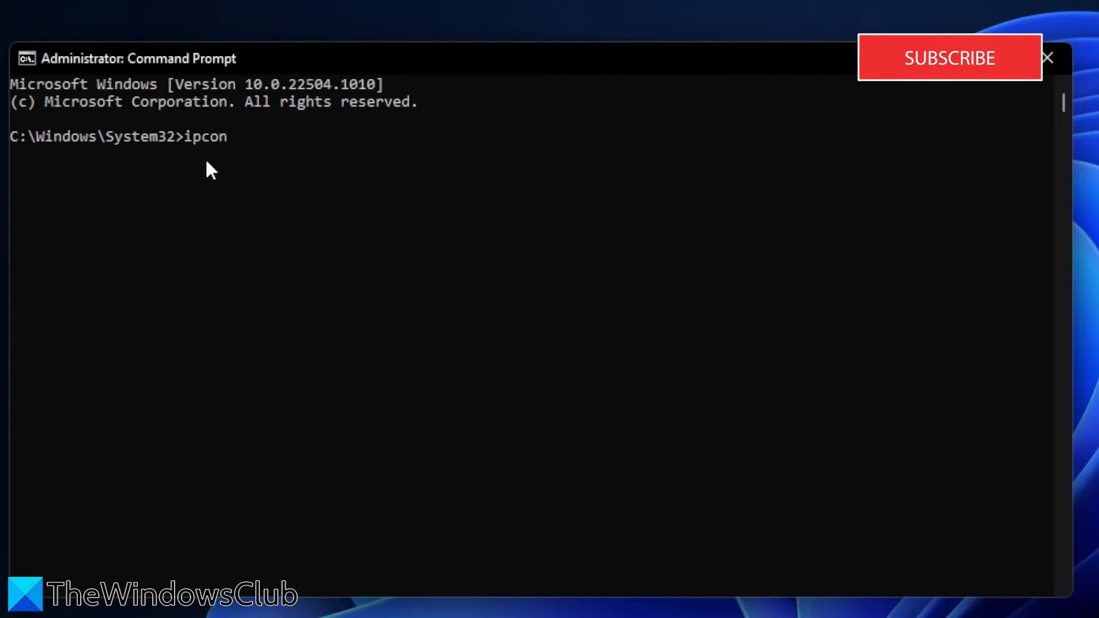
{"action": "type", "text": "fig"}
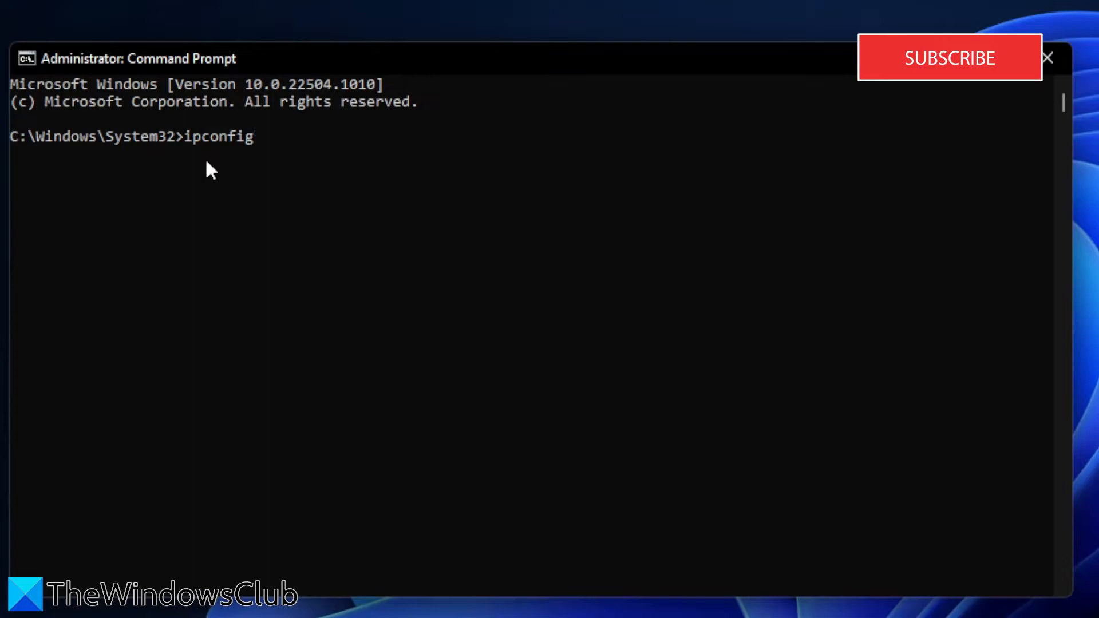
{"action": "type", "text": "/flus"}
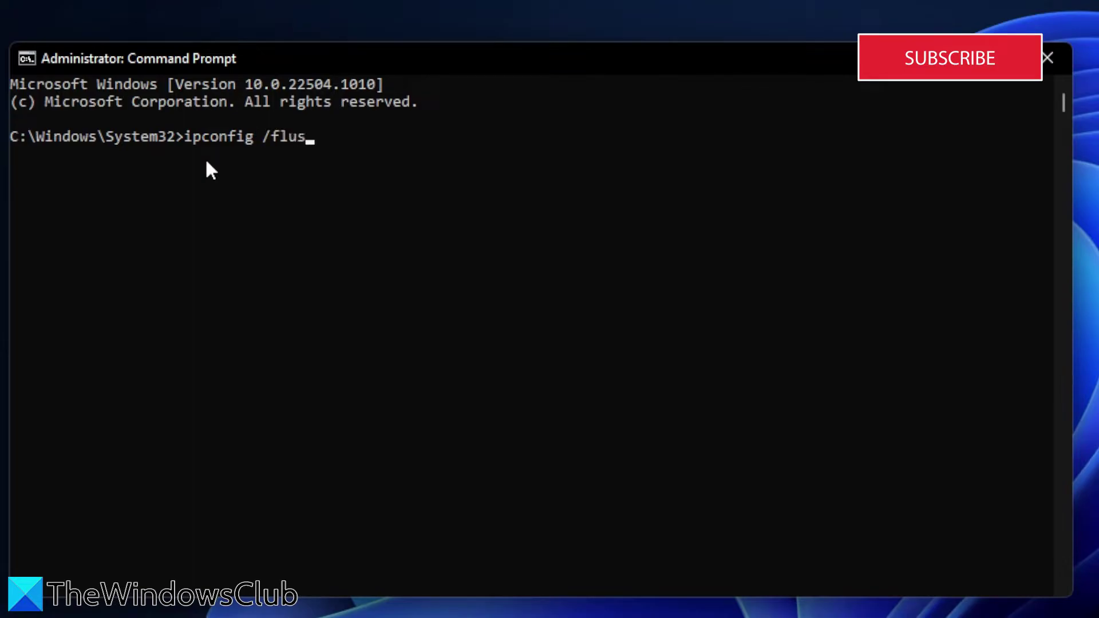
{"action": "type", "text": "hdn"}
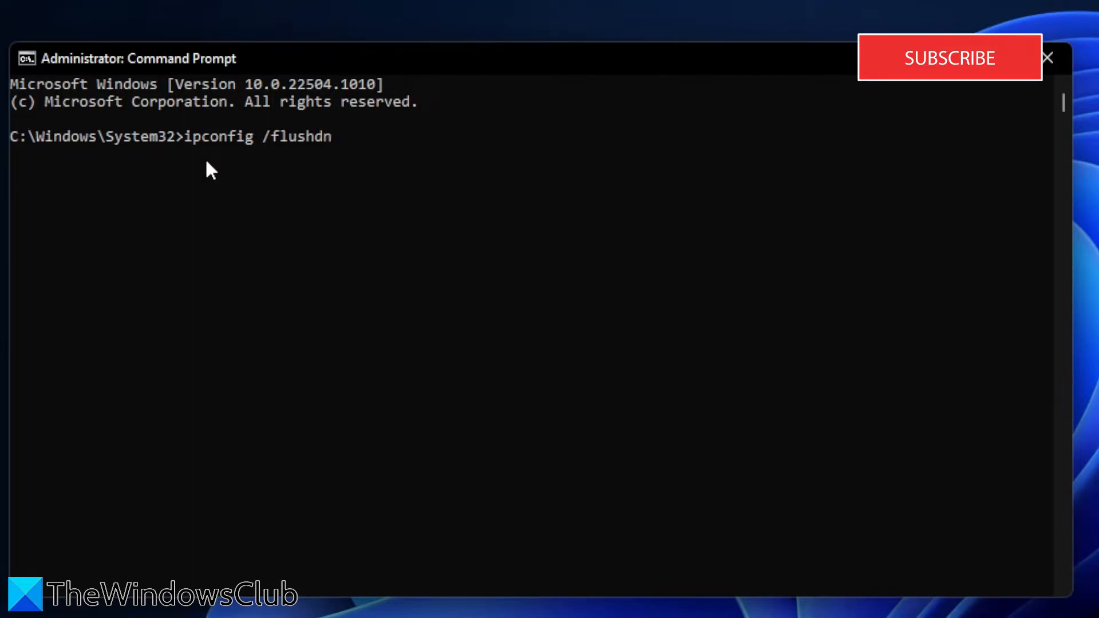
{"action": "key", "text": "Enter"}
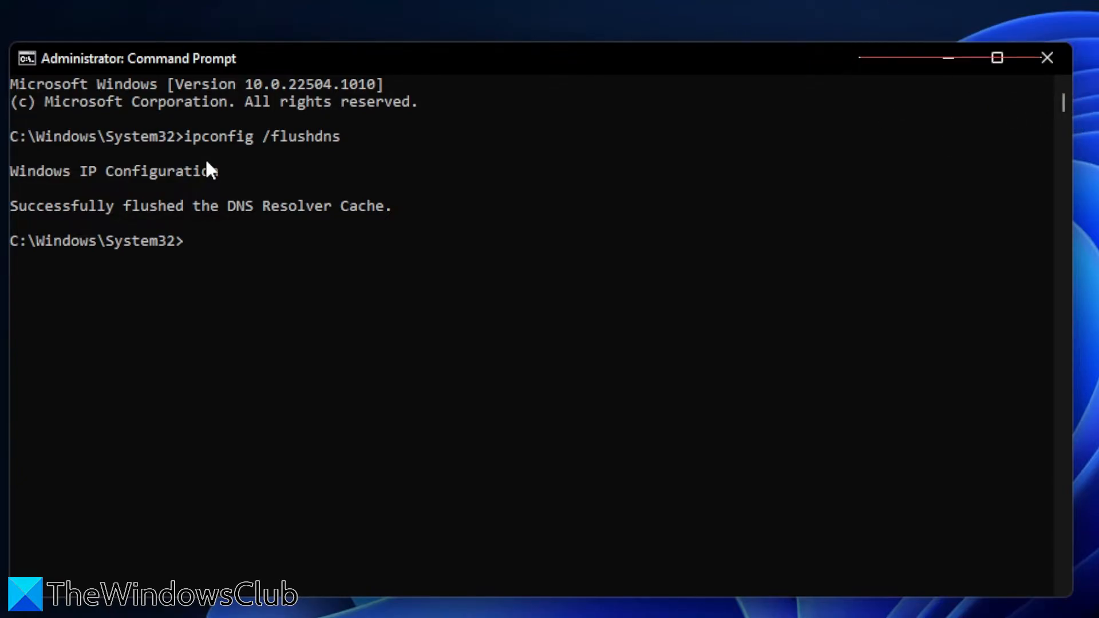
{"action": "type", "text": "e"}
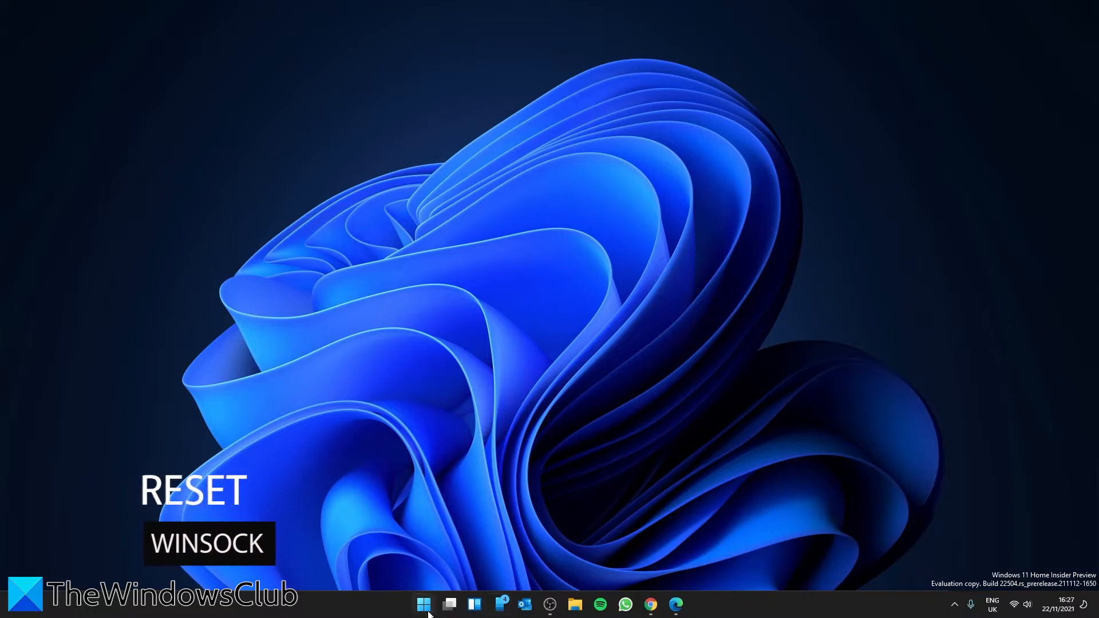
Search Start for 'comm' and open Command Prompt with administrator rights
{"action": "left_click", "coordinate": [425, 605]}
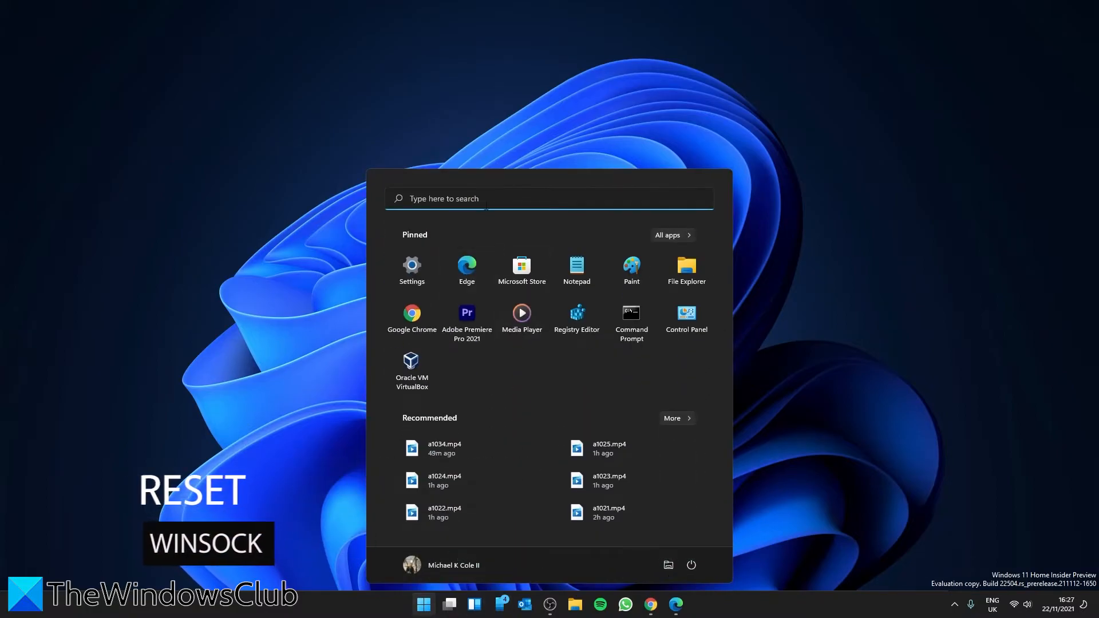
{"action": "type", "text": "comm"}
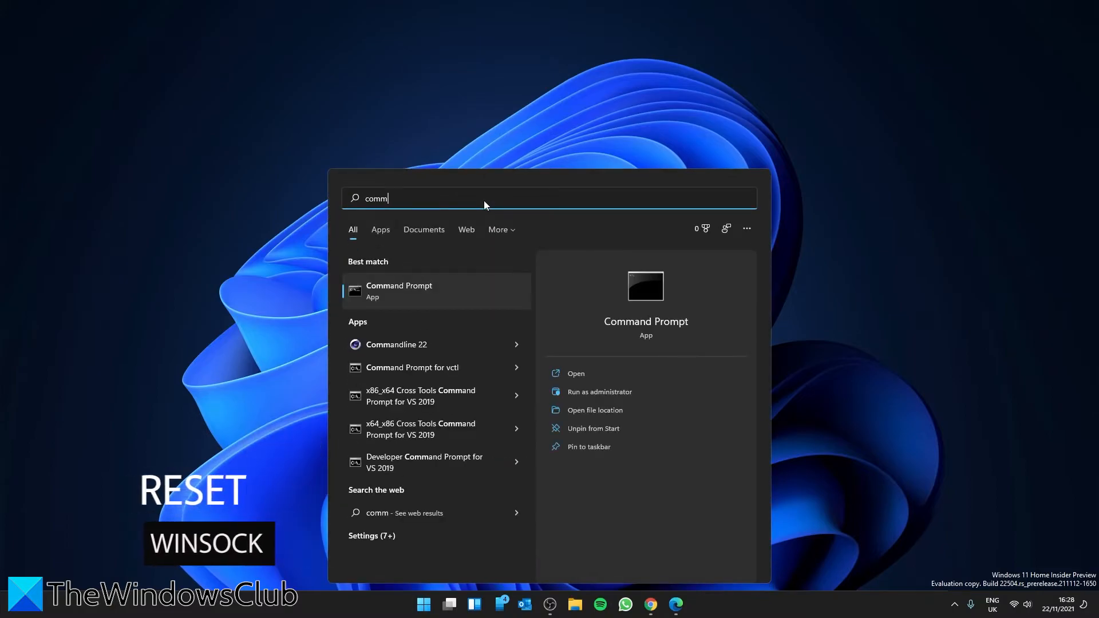
{"action": "left_click", "coordinate": [599, 392]}
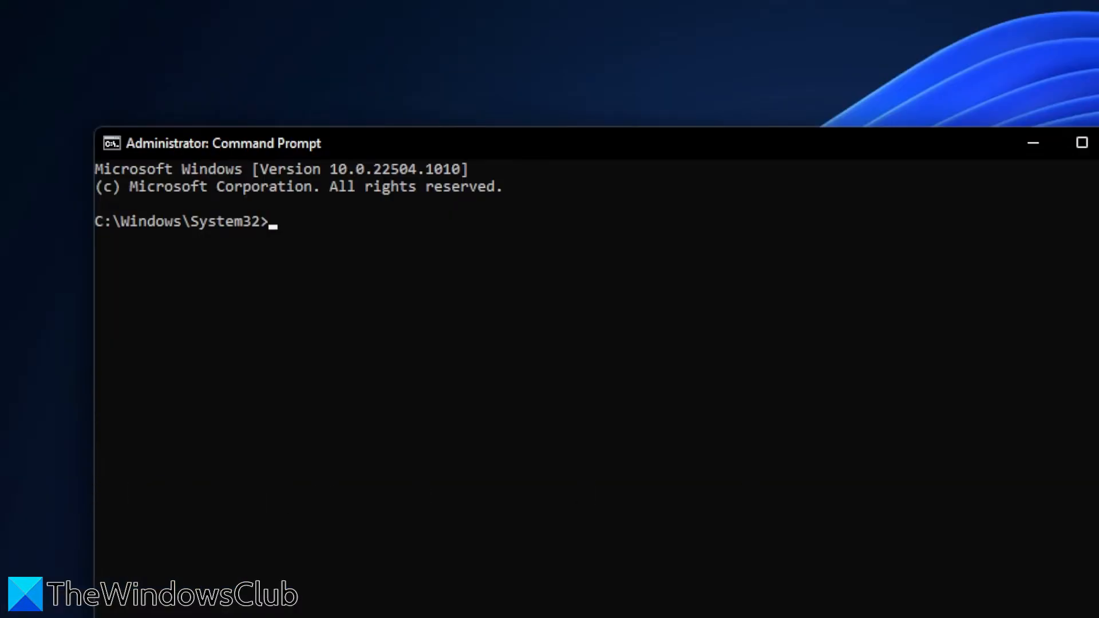
Run netsh winsock reset to reset the Winsock catalog
{"action": "type", "text": "net"}
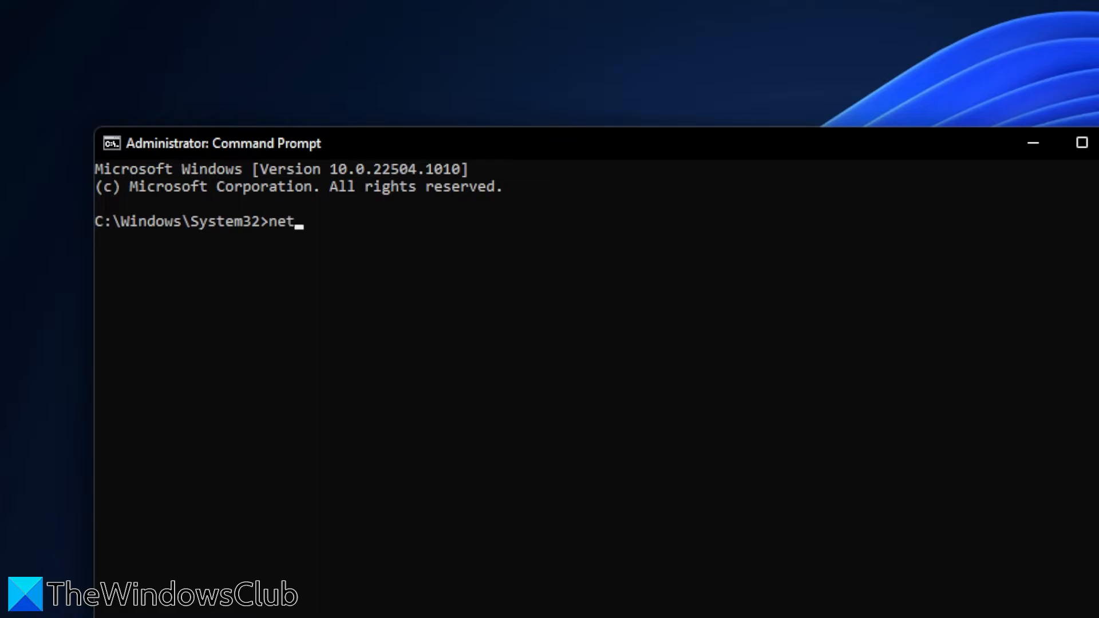
{"action": "type", "text": "sh wi"}
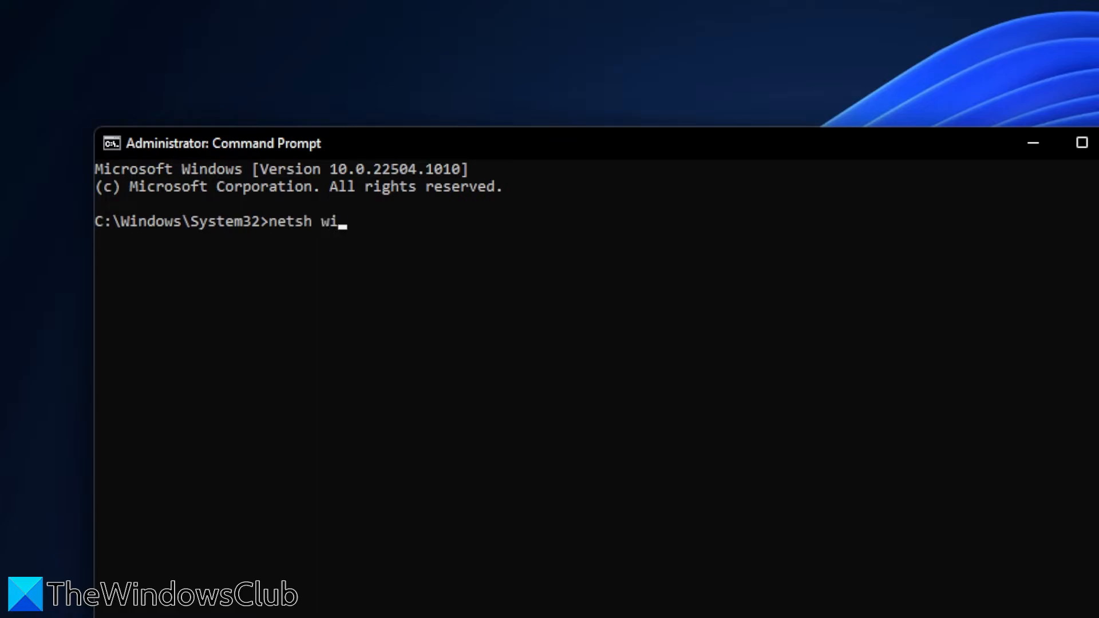
{"action": "type", "text": "nsoc"}
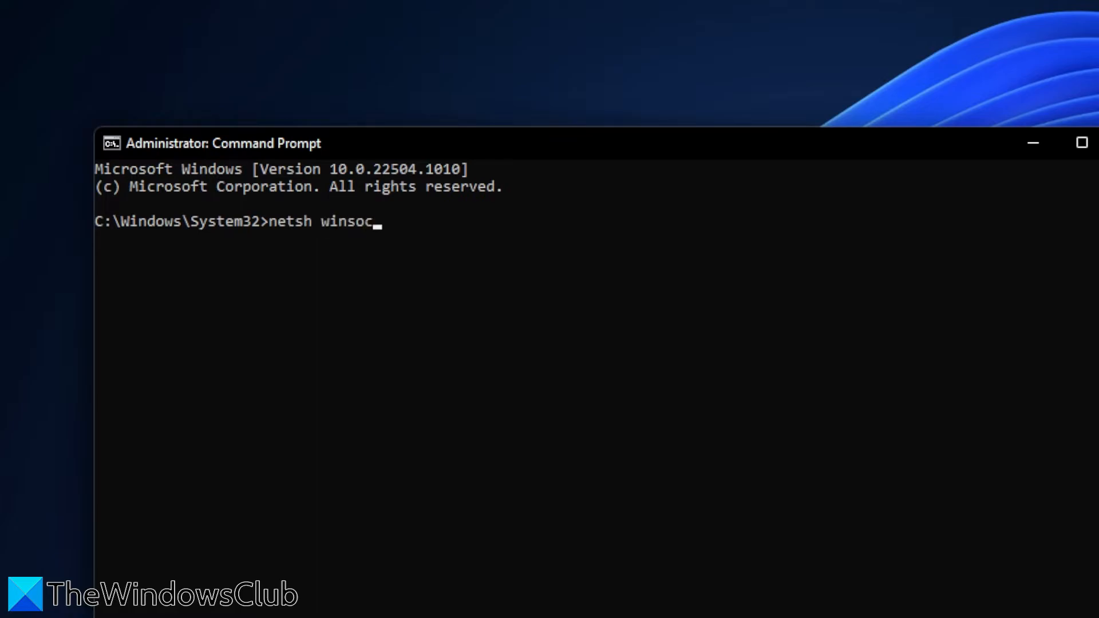
{"action": "type", "text": "k"}
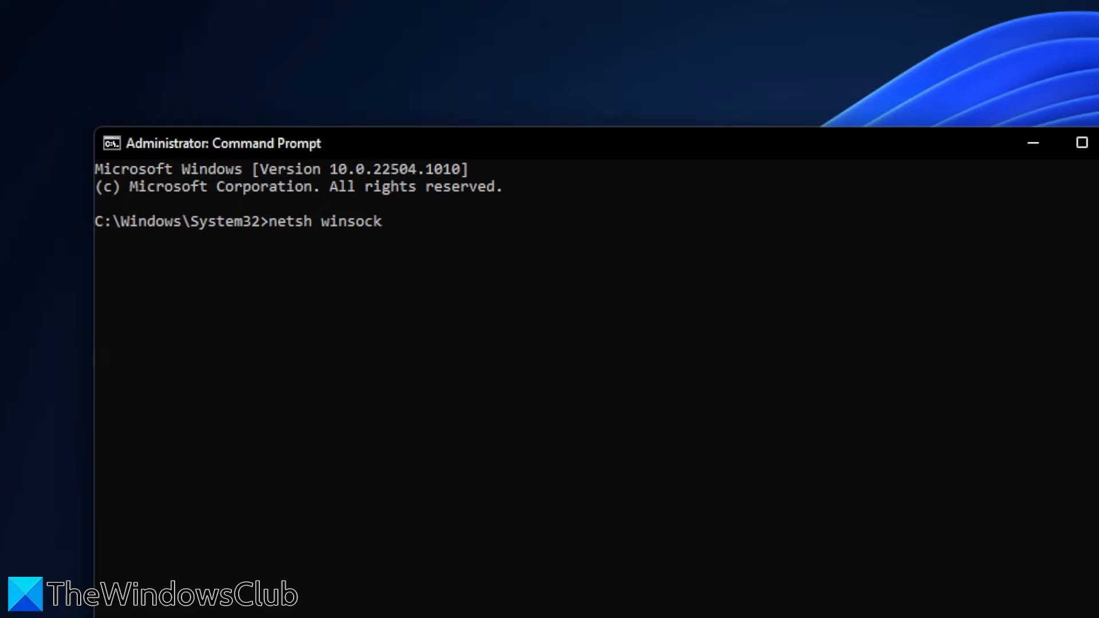
{"action": "type", "text": "rese"}
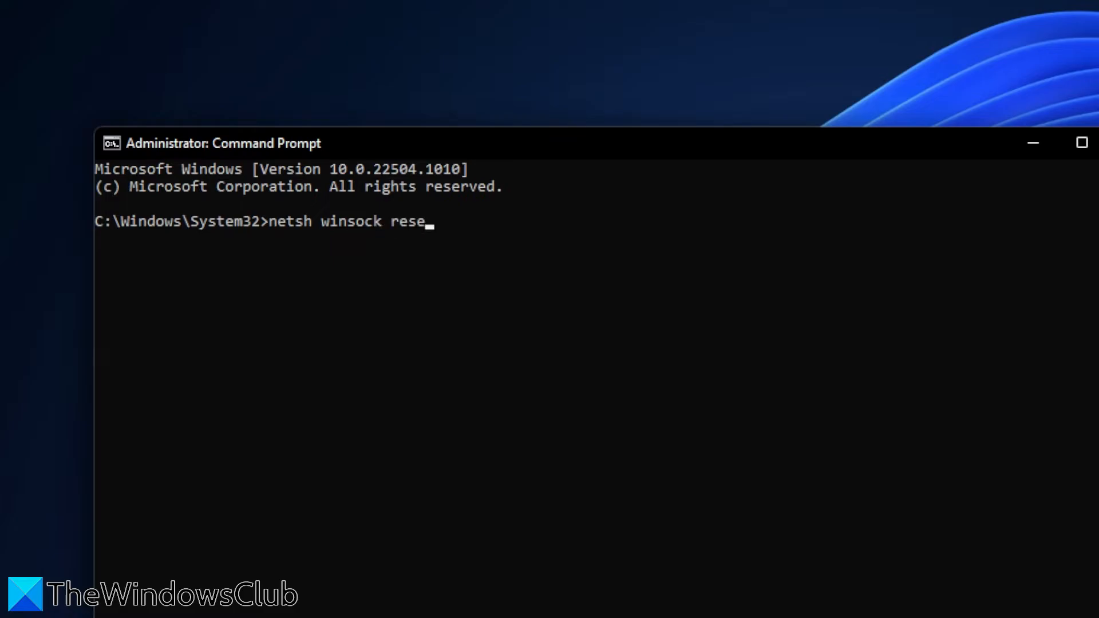
{"action": "type", "text": "t"}
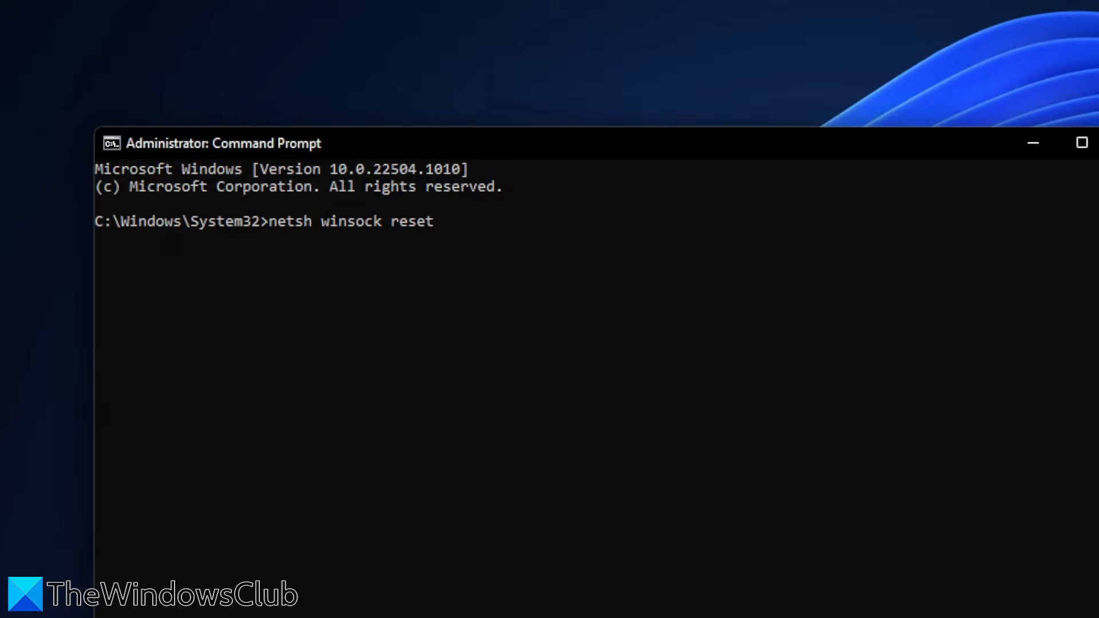
{"action": "key", "text": "Enter"}
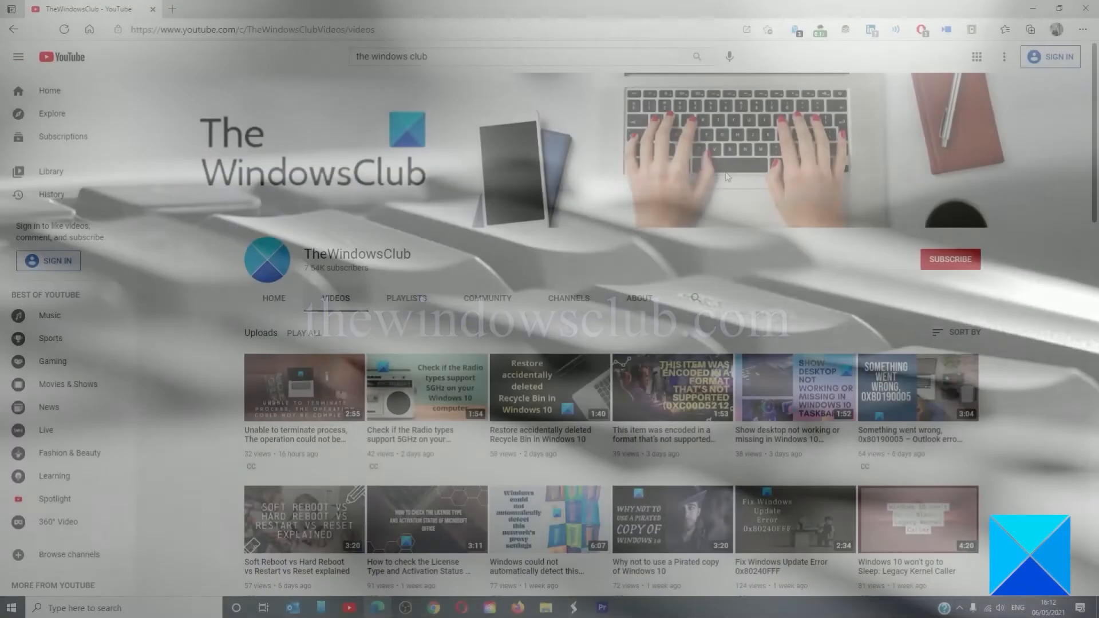
{"action": "scroll", "scroll_direction": "down", "scroll_amount": 3}
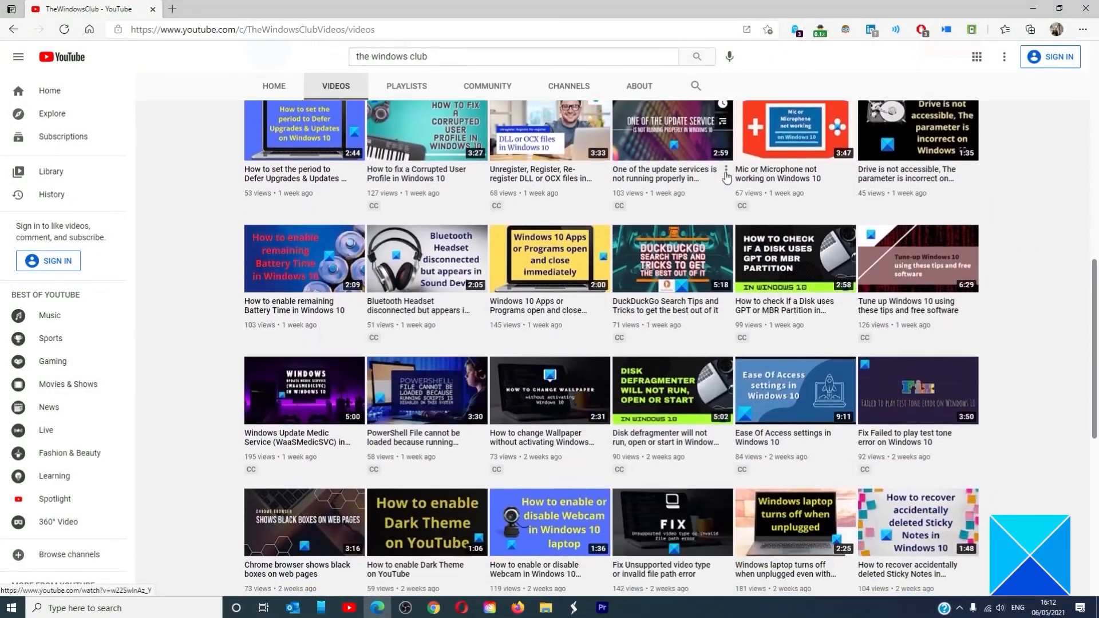
{"action": "scroll", "scroll_direction": "down", "scroll_amount": 3}
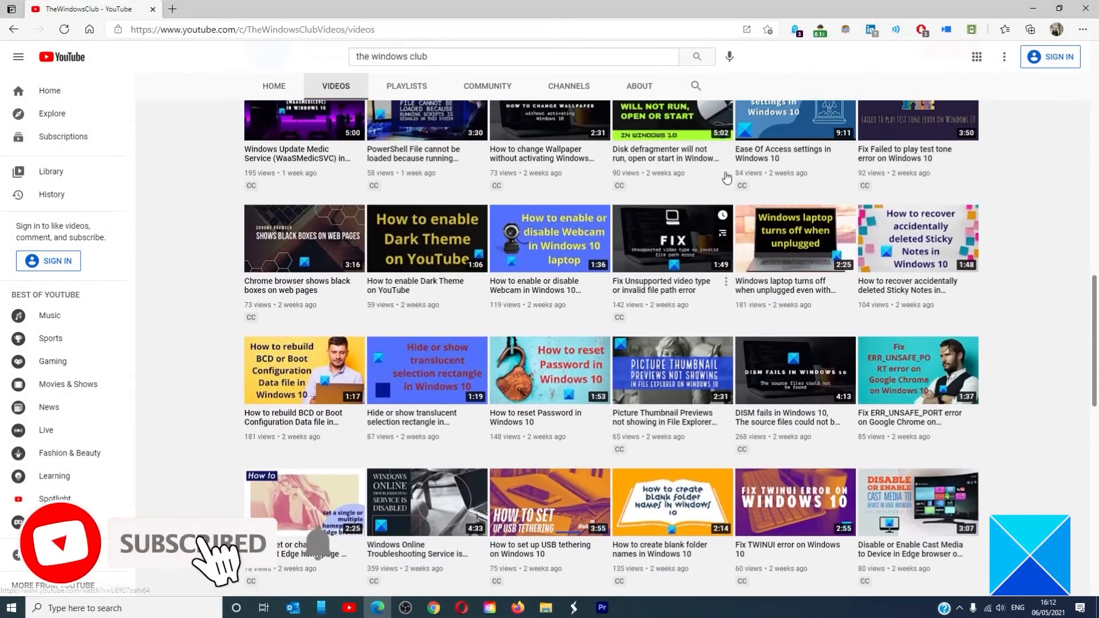
{"action": "scroll", "scroll_direction": "down", "scroll_amount": 3}
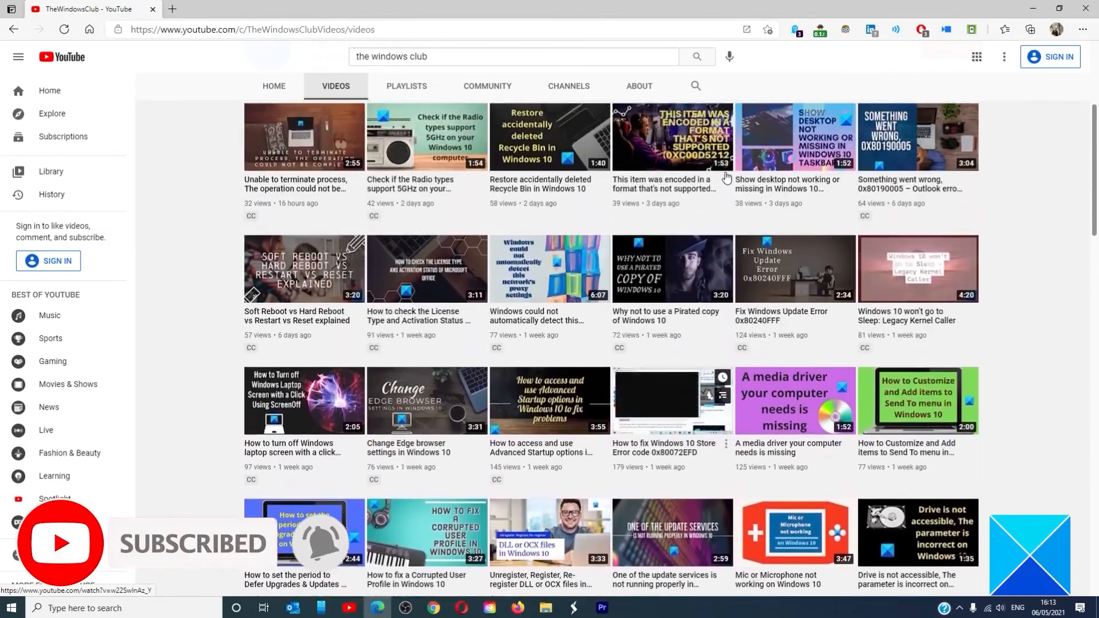